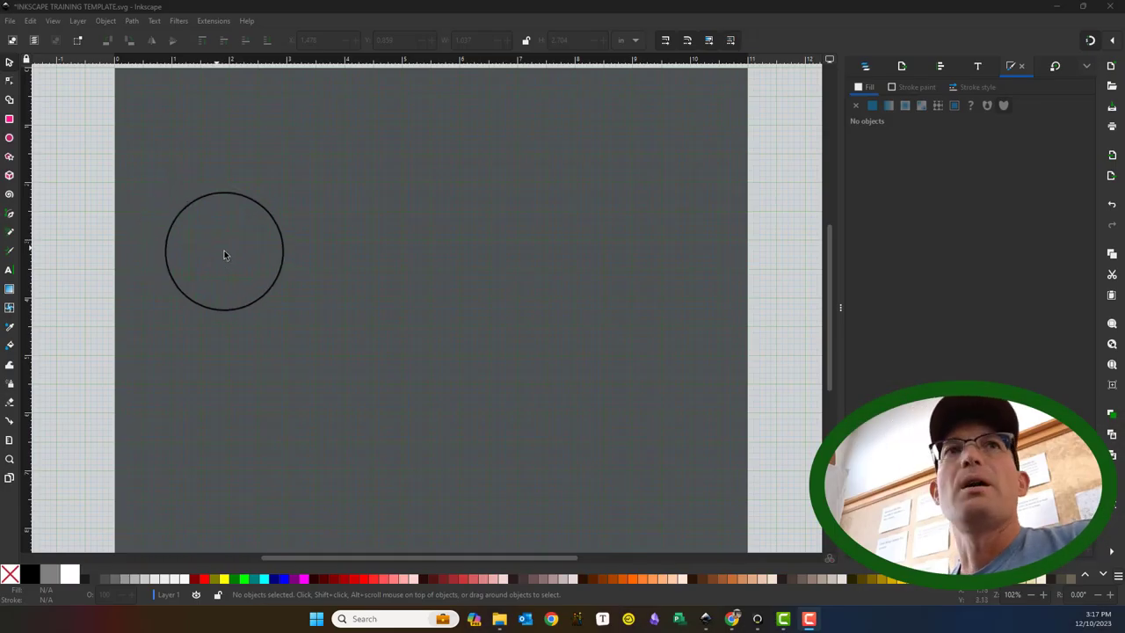
Drag around the empty canvas before choosing a drawing tool
{"action": "left_click_drag", "start_coordinate": [225, 253], "coordinate": [285, 267]}
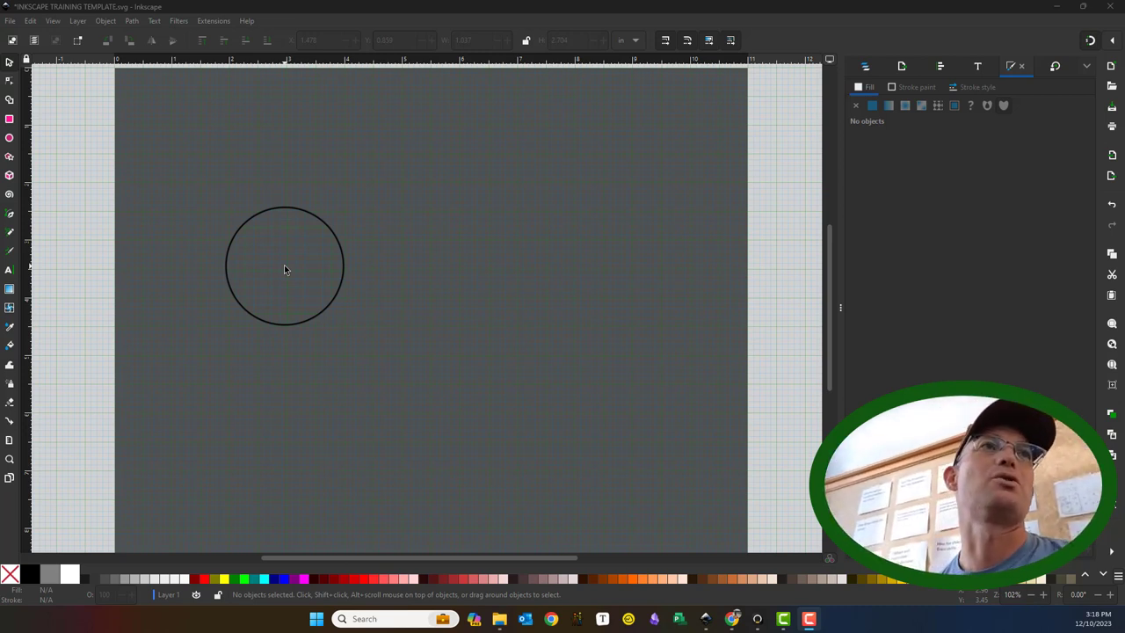
{"action": "left_click_drag", "start_coordinate": [284, 266], "coordinate": [84, 225]}
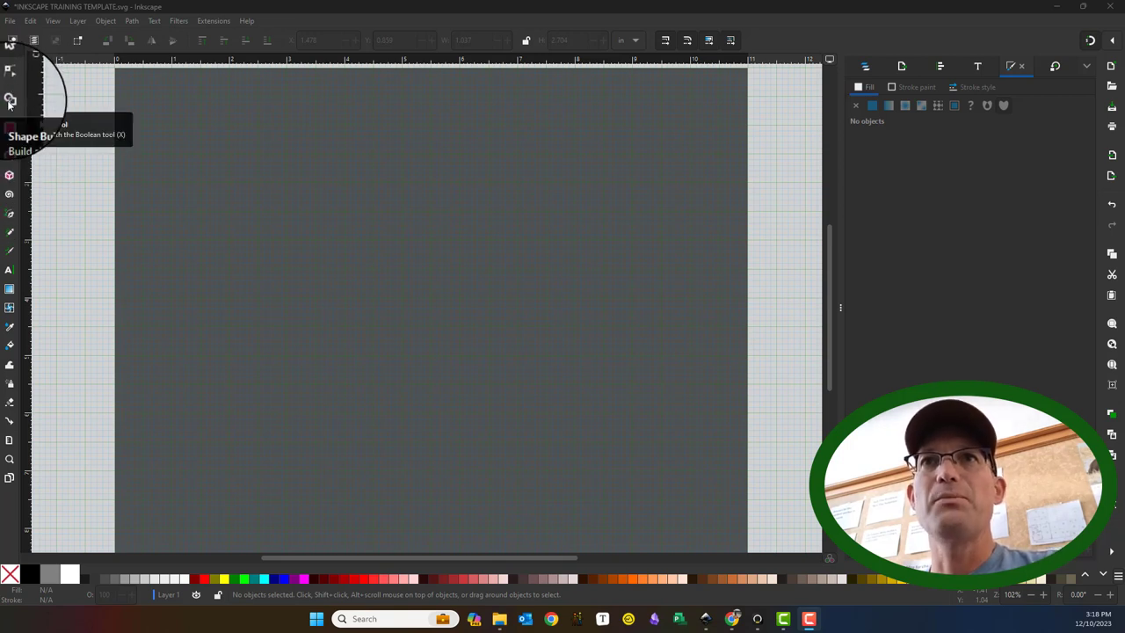
{"action": "mouse_move", "coordinate": [10, 119]}
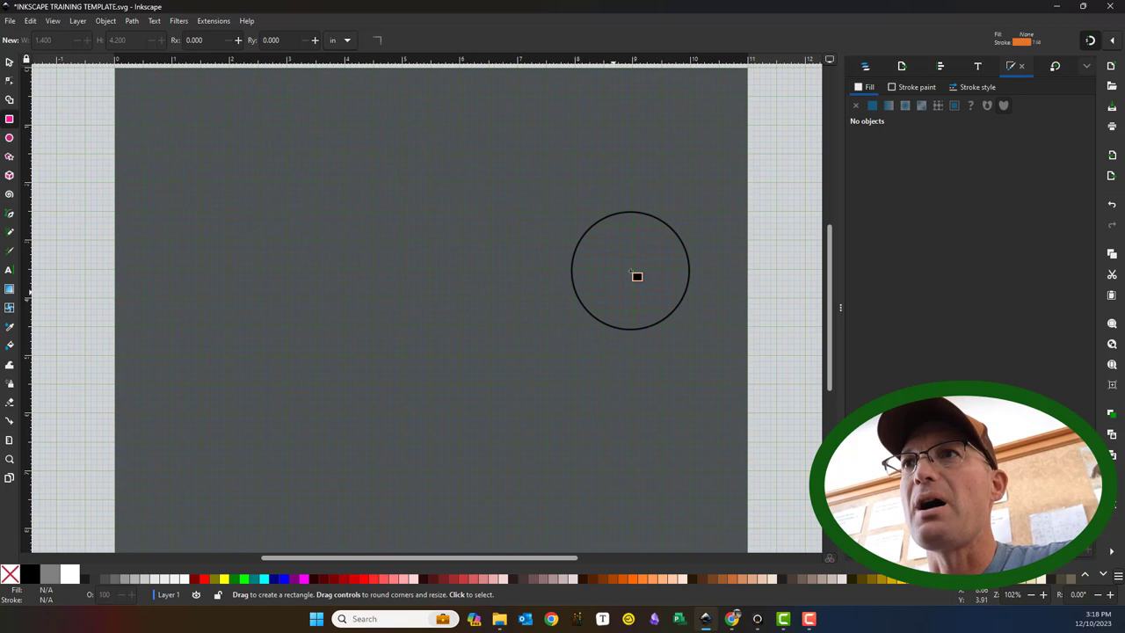
{"action": "left_click_drag", "start_coordinate": [629, 271], "coordinate": [190, 144]}
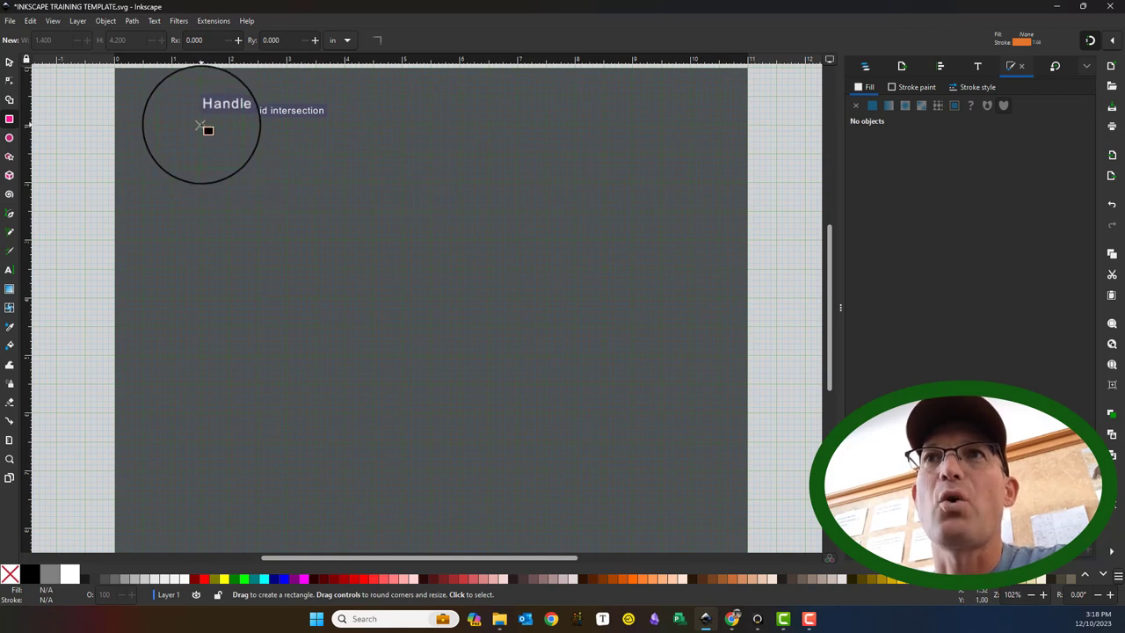
Draw a white rectangle with an orange outline in the page's upper-left area
{"action": "left_click_drag", "start_coordinate": [200, 131], "coordinate": [229, 142]}
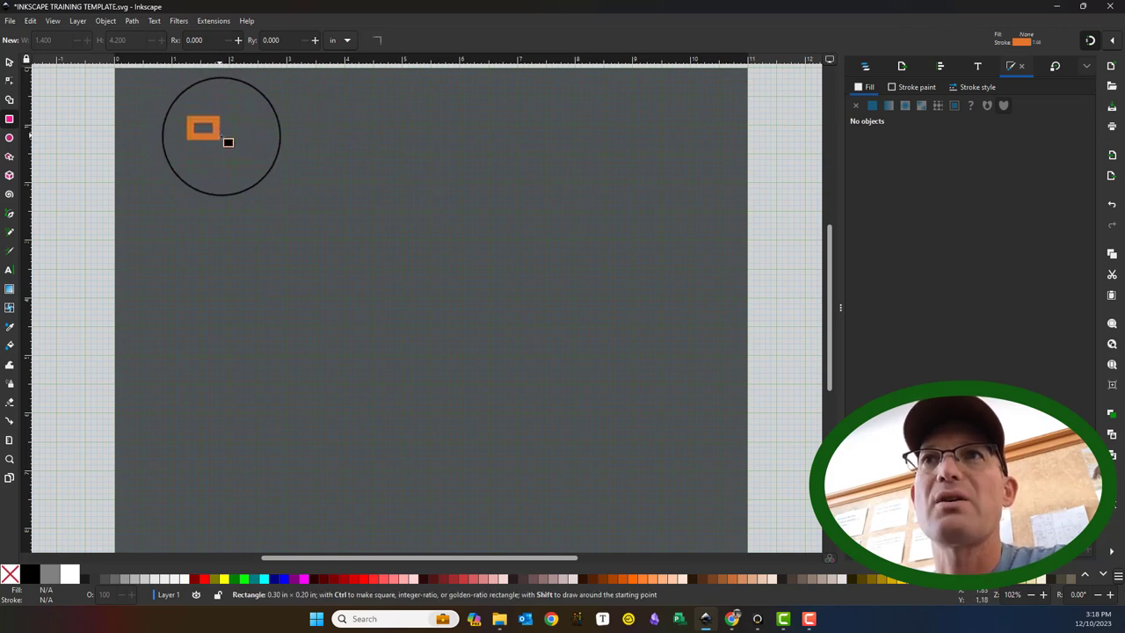
{"action": "left_click_drag", "start_coordinate": [203, 127], "coordinate": [478, 281]}
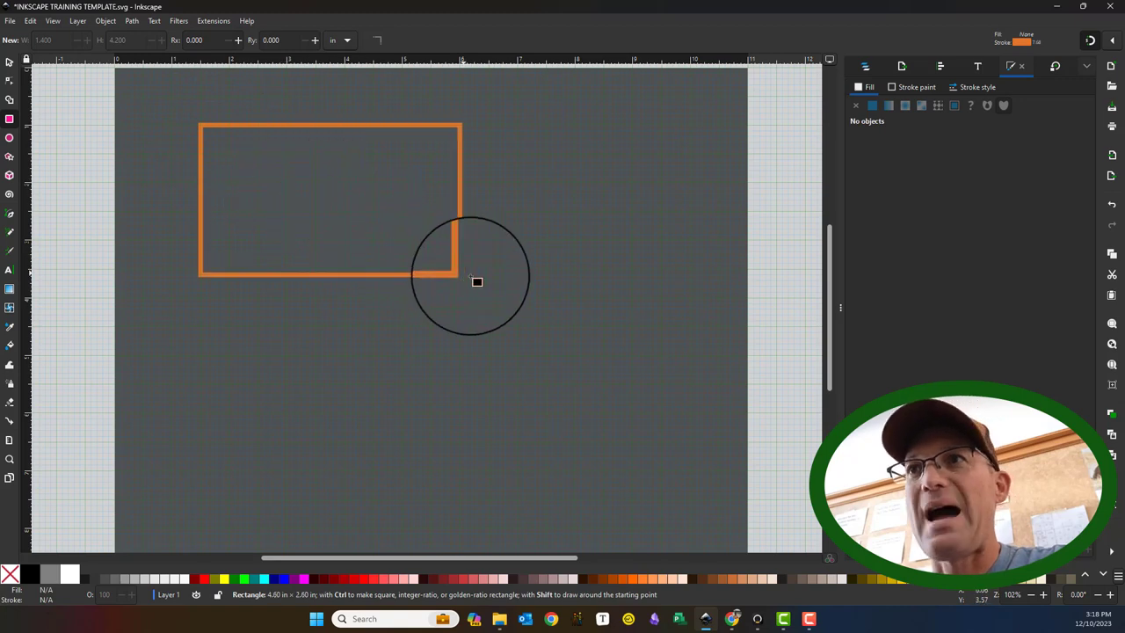
{"action": "left_click_drag", "start_coordinate": [478, 282], "coordinate": [498, 304]}
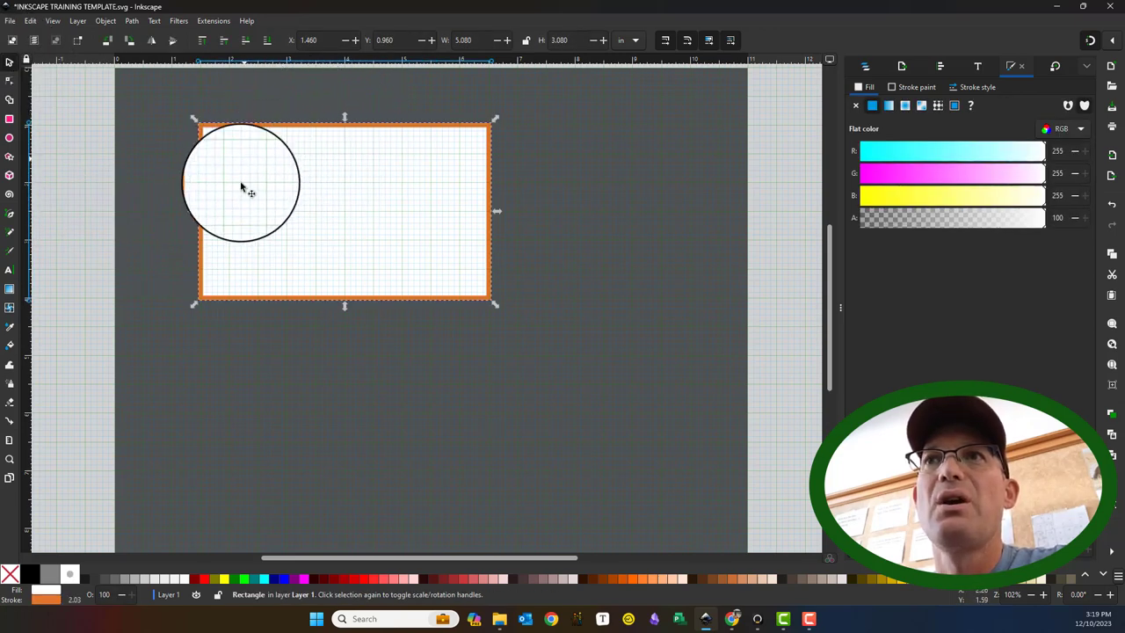
Move the rectangle right and back, then shift its rotation center to the left
{"action": "left_click_drag", "start_coordinate": [249, 192], "coordinate": [495, 227]}
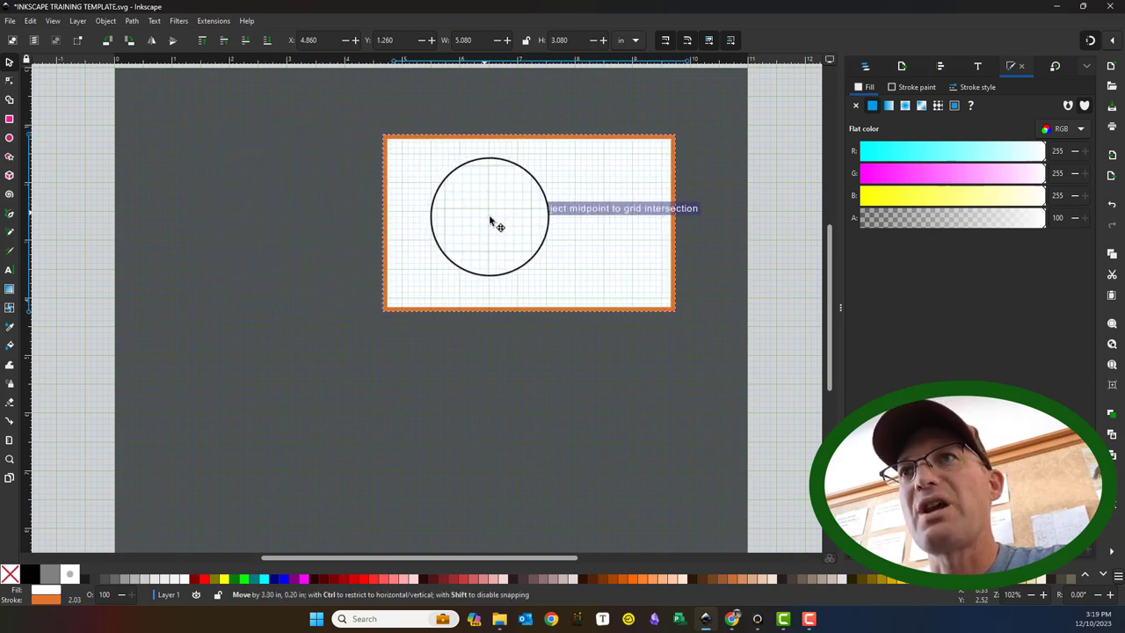
{"action": "left_click_drag", "start_coordinate": [492, 225], "coordinate": [404, 207]}
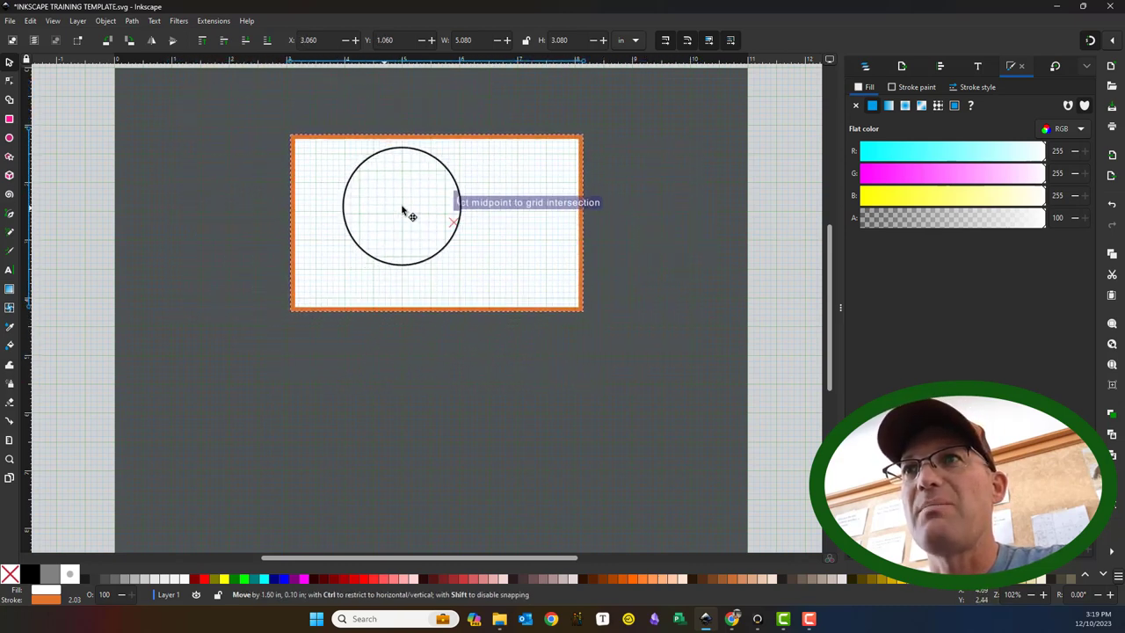
{"action": "left_click_drag", "start_coordinate": [403, 211], "coordinate": [447, 194]}
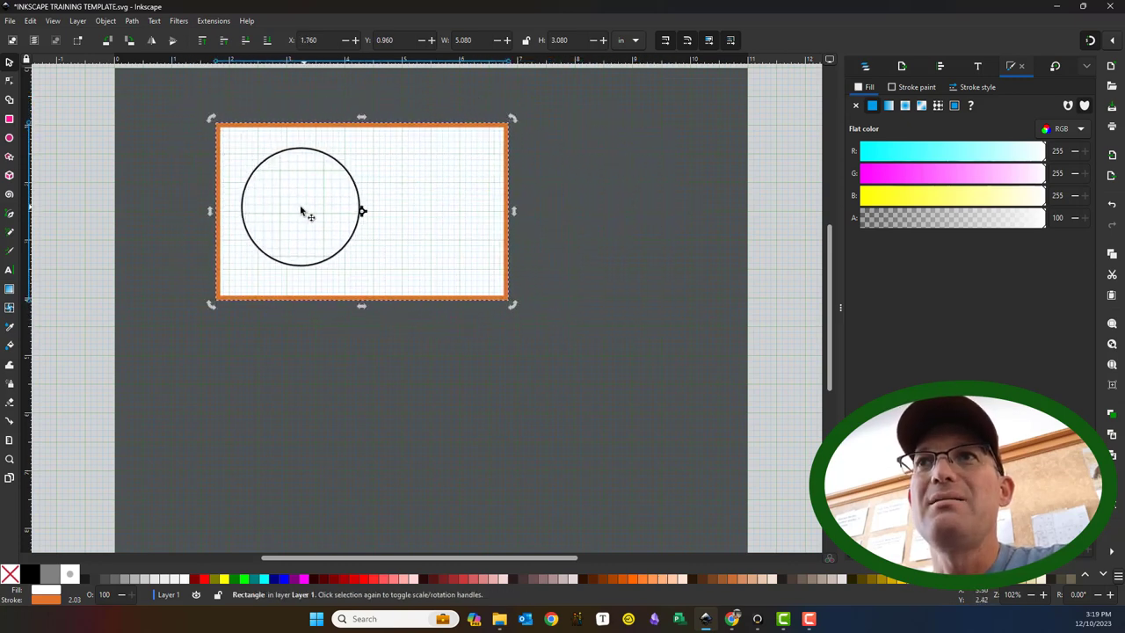
{"action": "left_click_drag", "start_coordinate": [308, 211], "coordinate": [202, 119]}
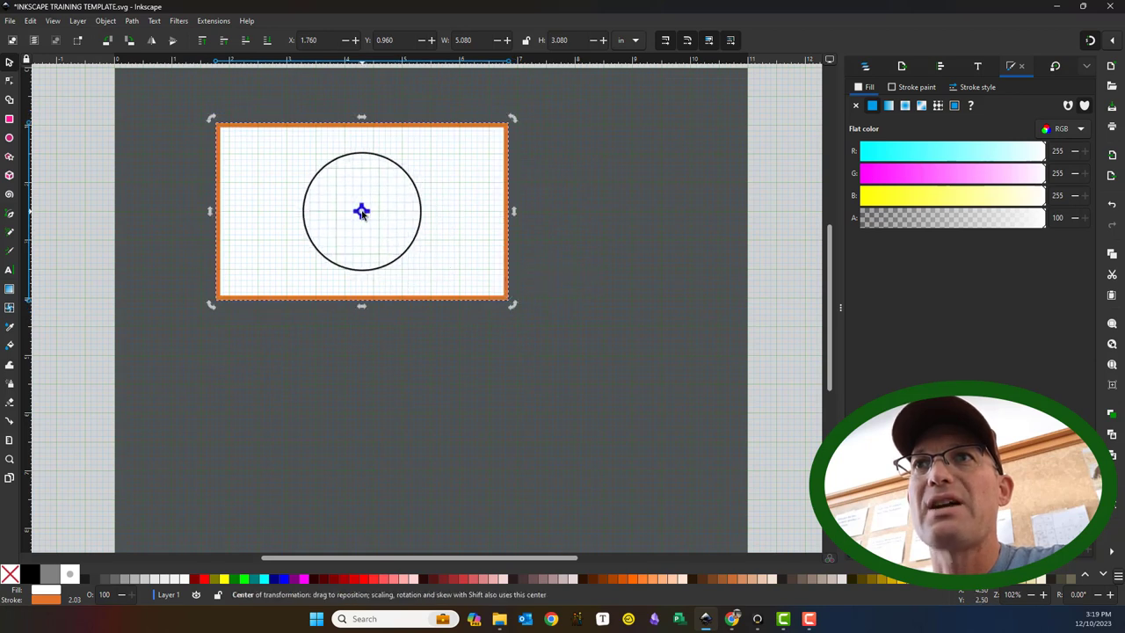
{"action": "left_click_drag", "start_coordinate": [362, 211], "coordinate": [260, 158]}
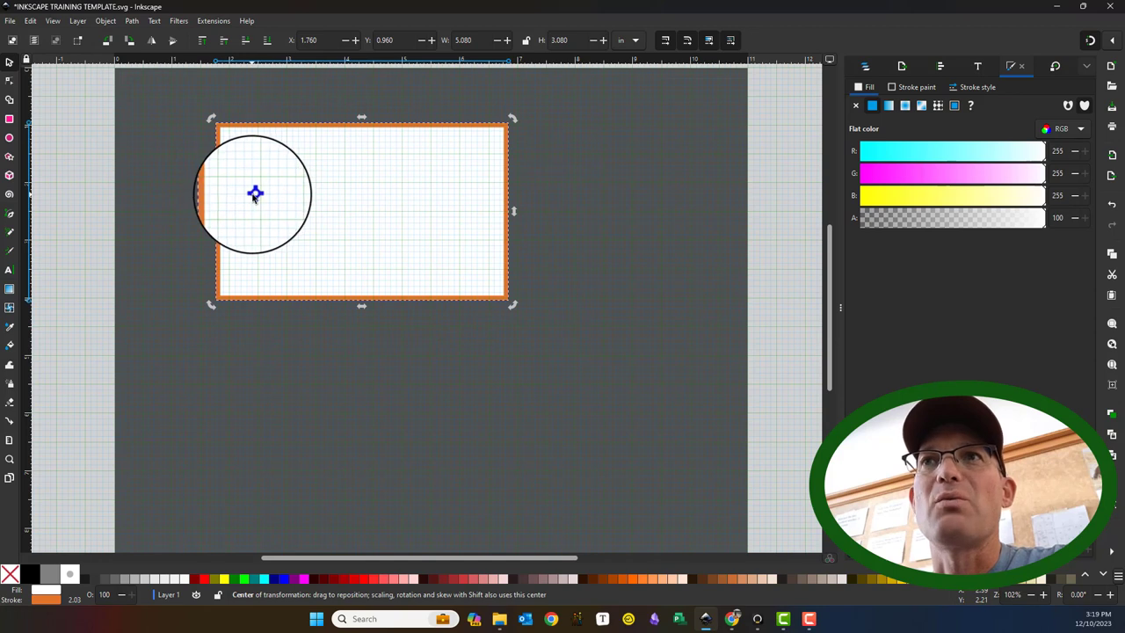
Return the rotation center to the rectangle's middle and deselect it
{"action": "right_click", "coordinate": [254, 191]}
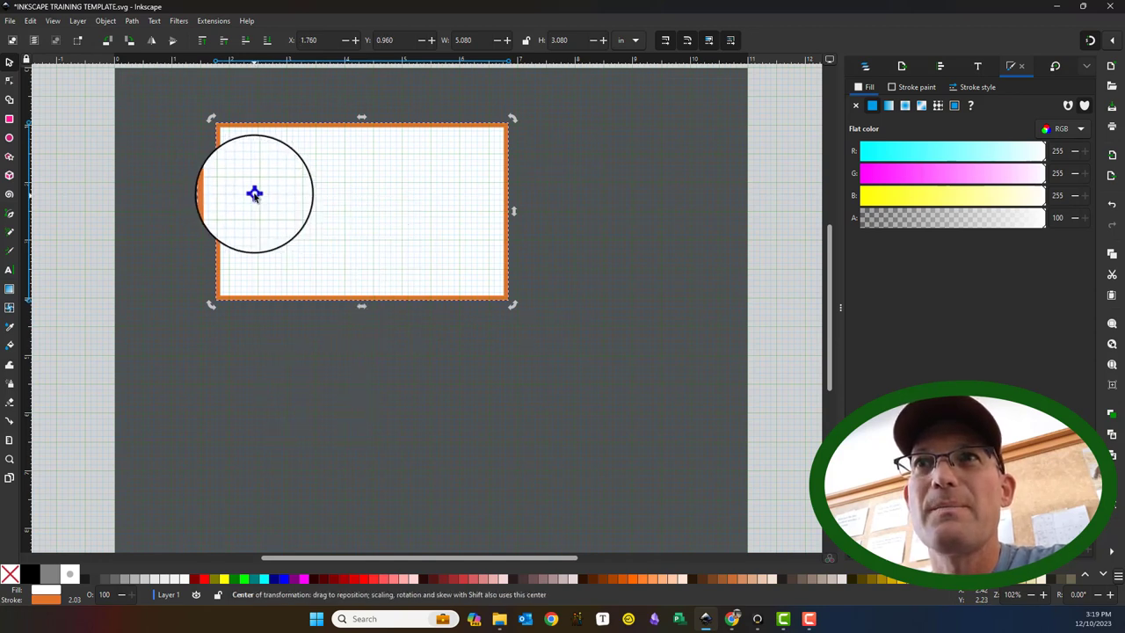
{"action": "left_click_drag", "start_coordinate": [255, 193], "coordinate": [324, 207]}
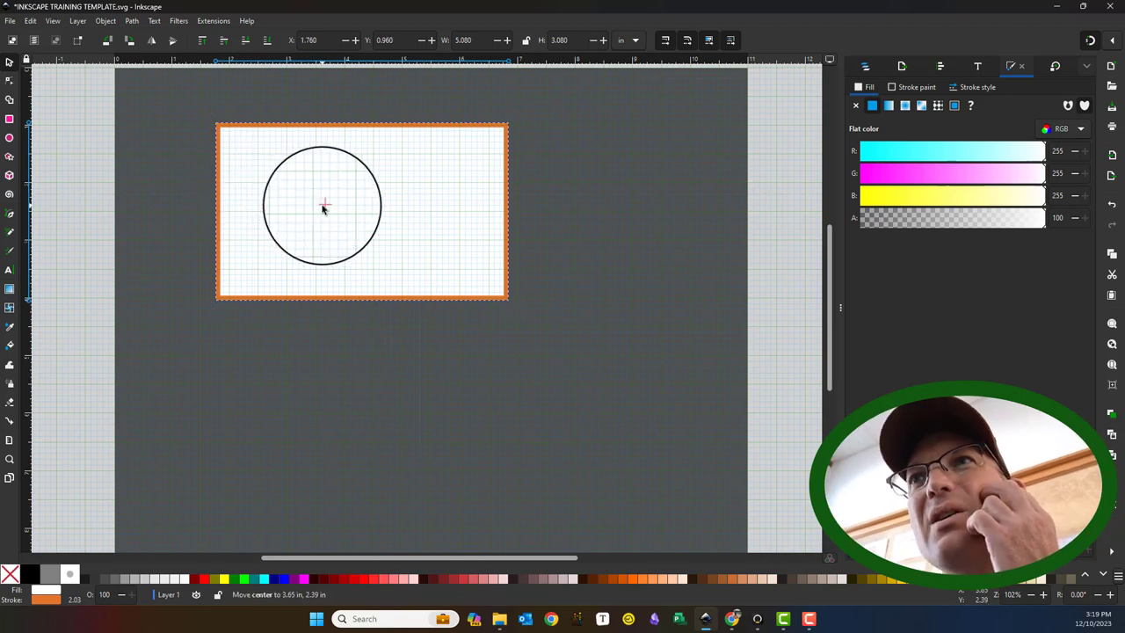
{"action": "left_click", "coordinate": [325, 203]}
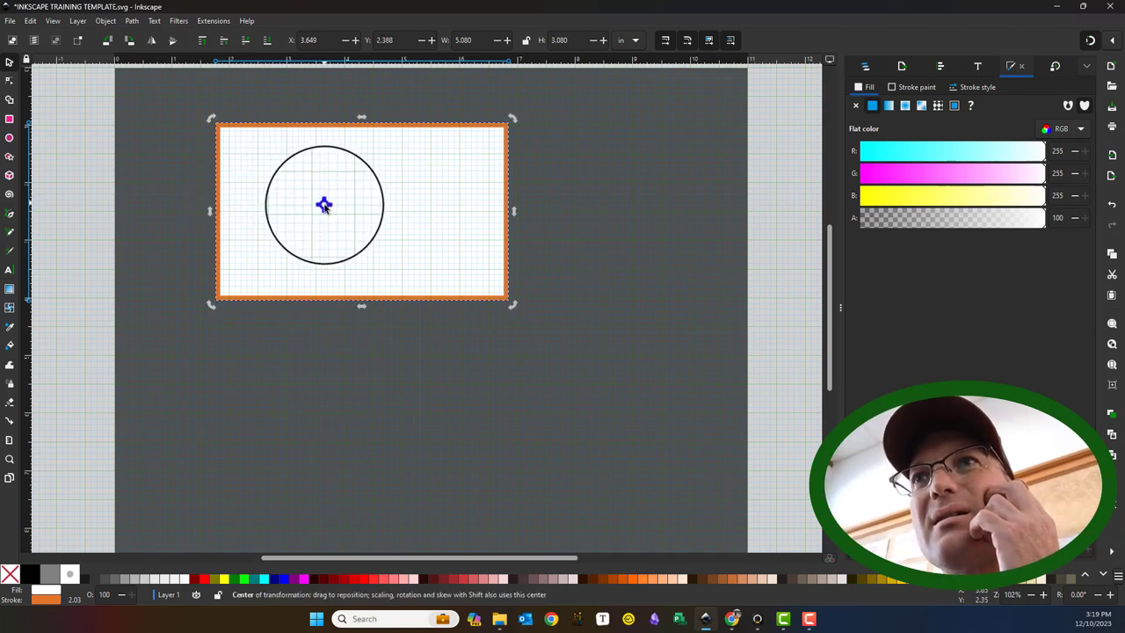
{"action": "left_click_drag", "start_coordinate": [325, 204], "coordinate": [360, 208]}
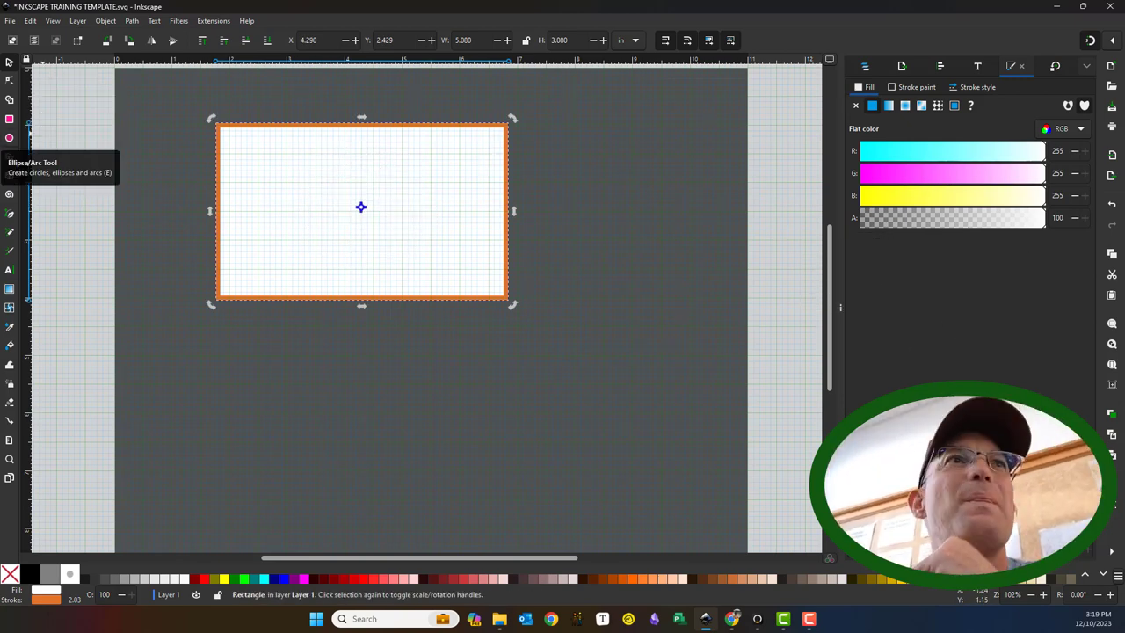
{"action": "left_click_drag", "start_coordinate": [255, 193], "coordinate": [369, 302]}
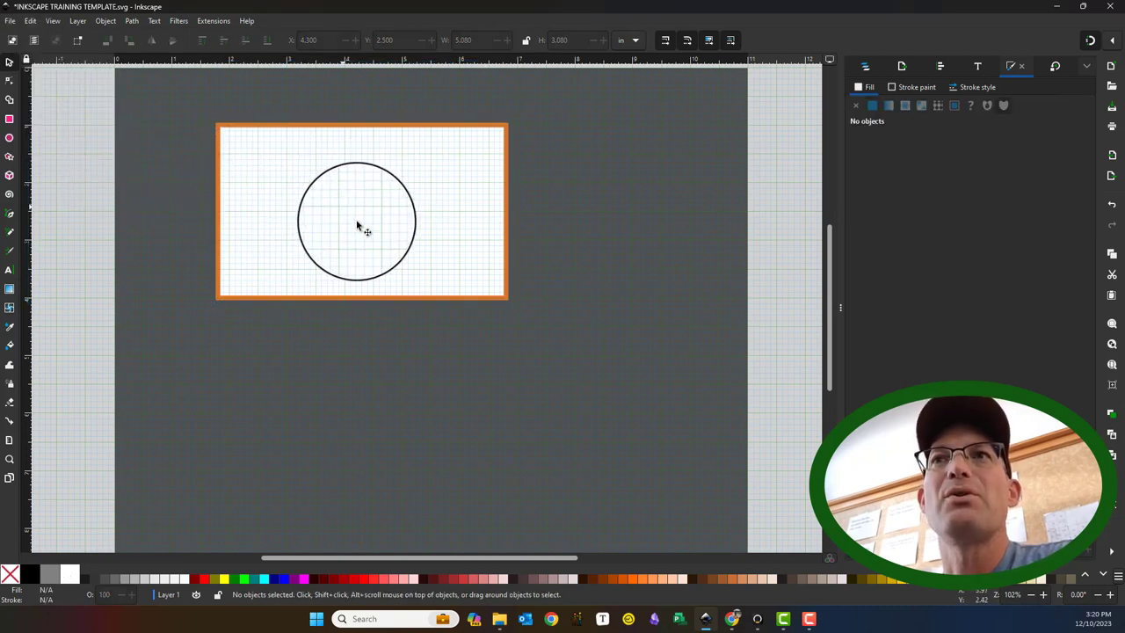
Select the rectangle and stretch it from its corner handles into a wide banner
{"action": "left_click", "coordinate": [360, 211]}
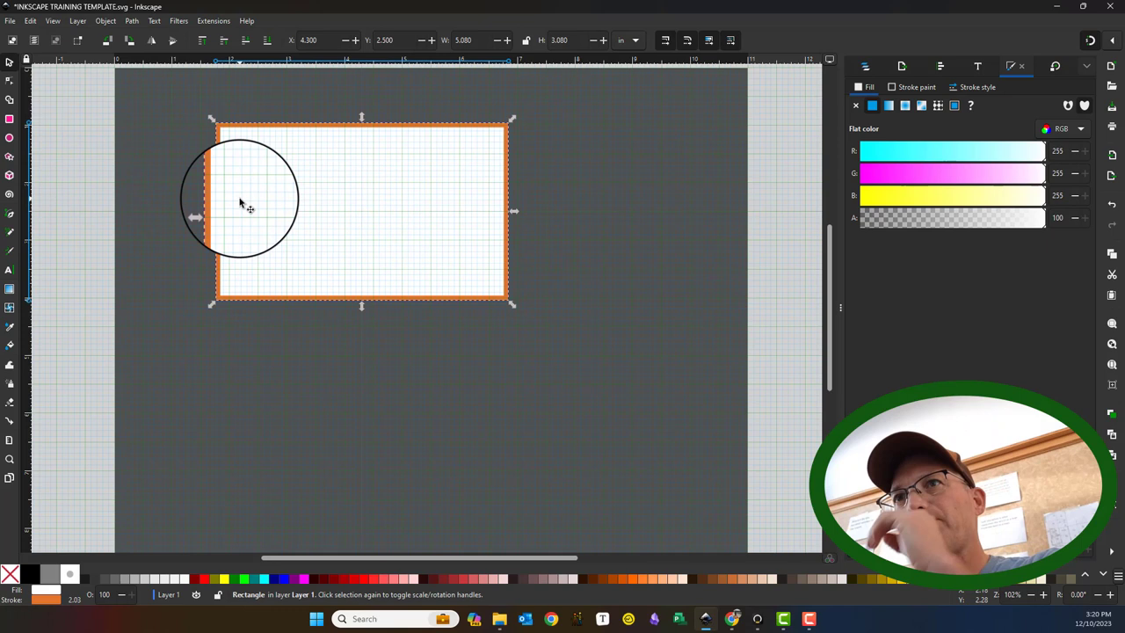
{"action": "left_click_drag", "start_coordinate": [242, 197], "coordinate": [267, 173]}
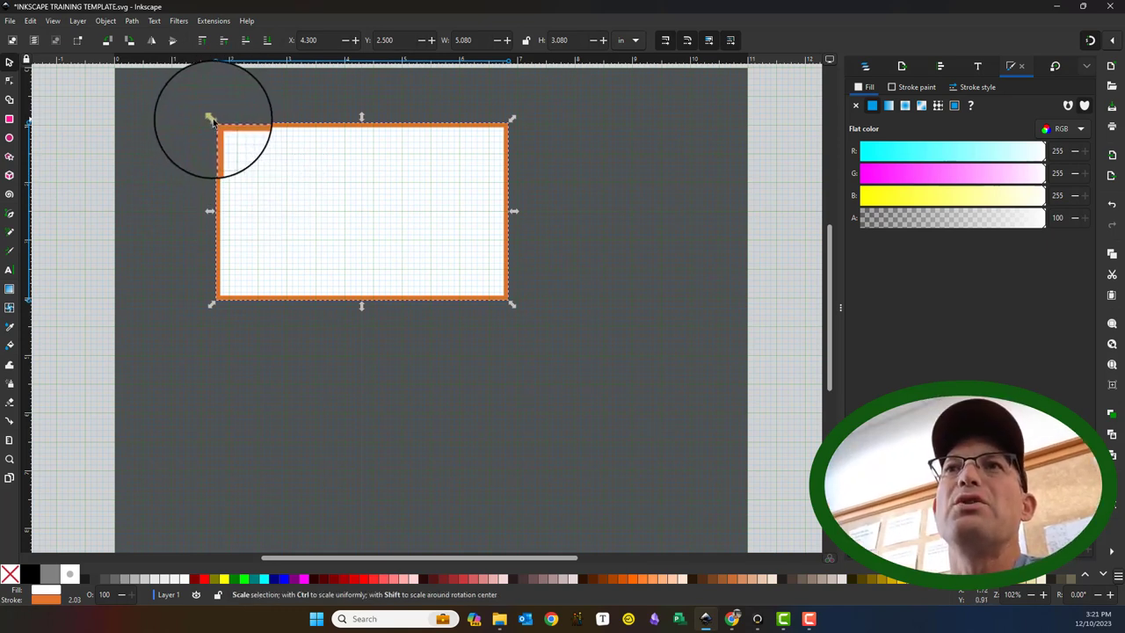
{"action": "left_click_drag", "start_coordinate": [218, 130], "coordinate": [309, 208]}
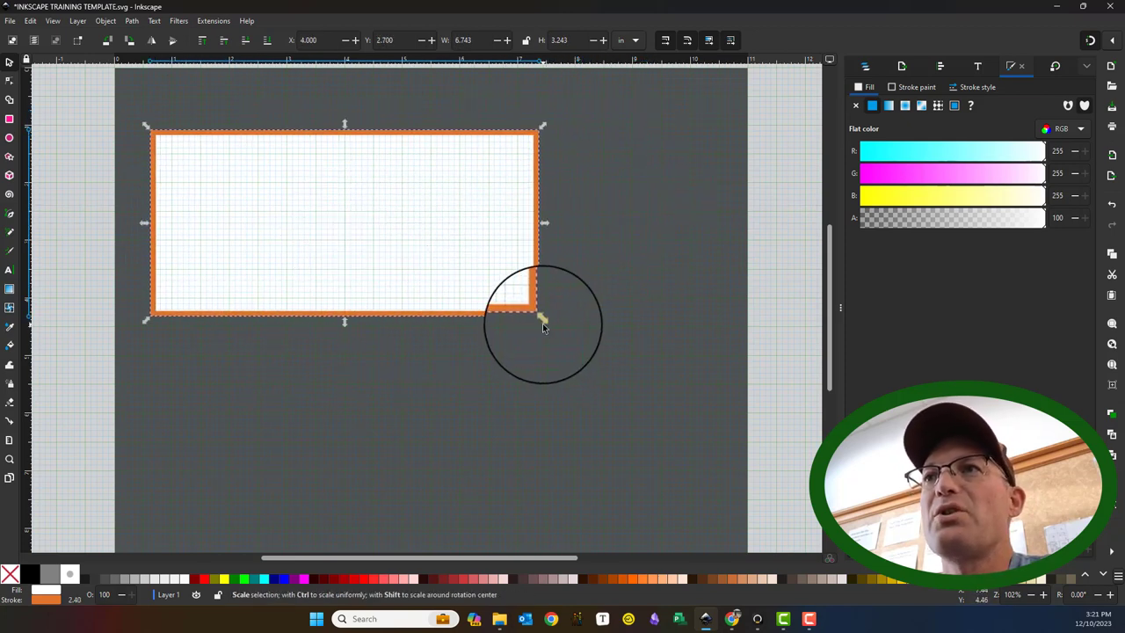
{"action": "left_click_drag", "start_coordinate": [541, 320], "coordinate": [495, 246]}
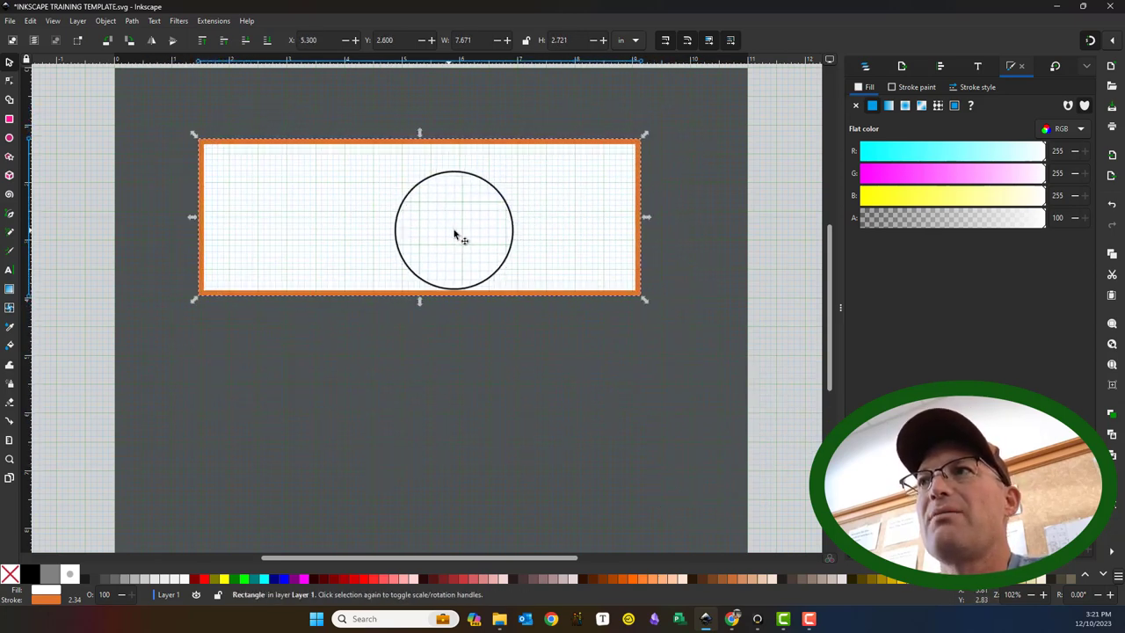
Nudge the stretched rectangle's edges to settle its final width
{"action": "left_click_drag", "start_coordinate": [453, 229], "coordinate": [411, 220]}
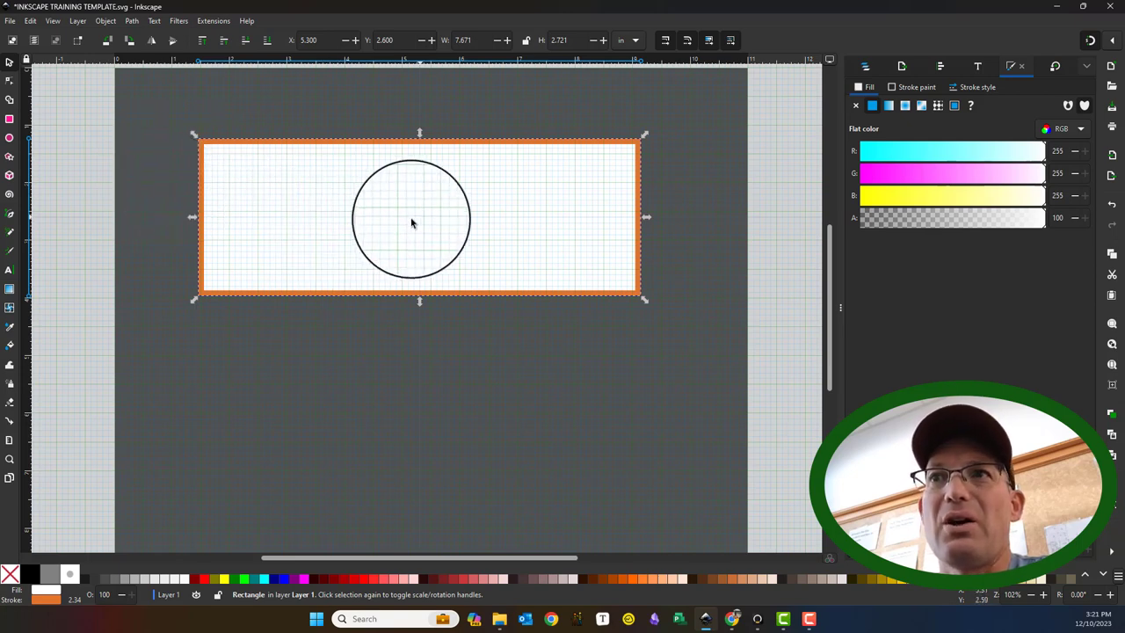
{"action": "left_click_drag", "start_coordinate": [411, 218], "coordinate": [430, 193]}
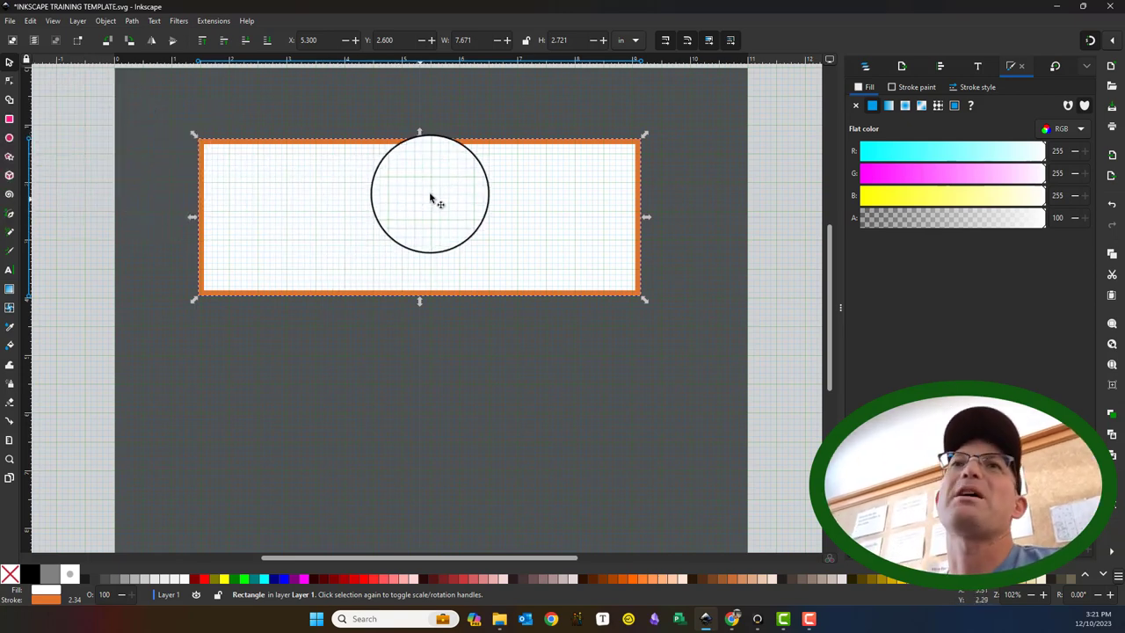
{"action": "left_click_drag", "start_coordinate": [431, 193], "coordinate": [320, 197]}
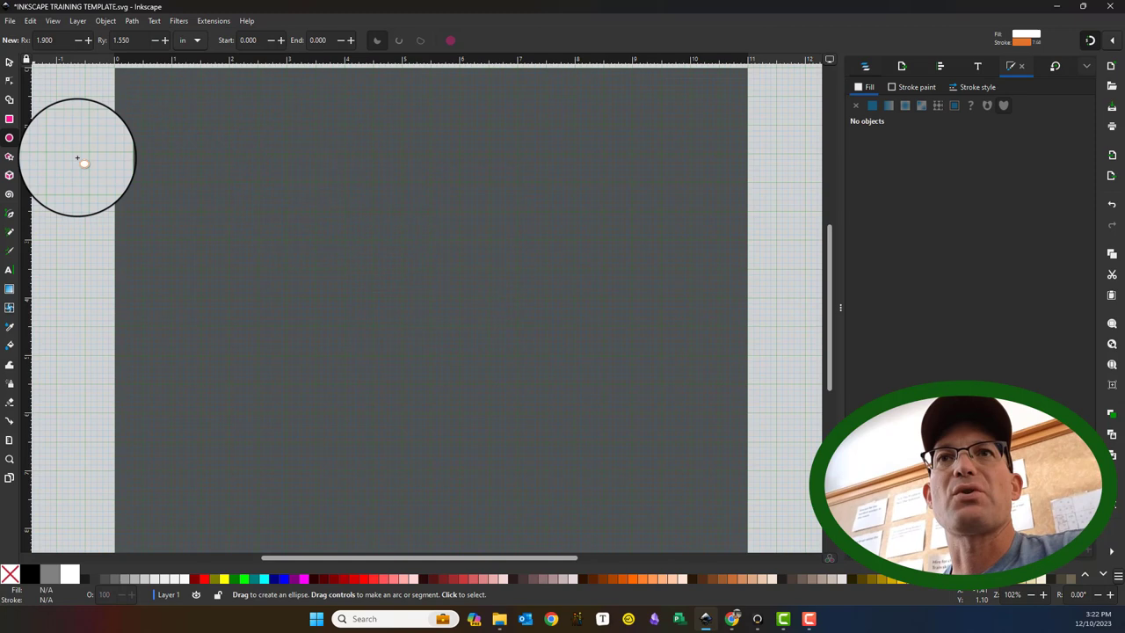
{"action": "left_click_drag", "start_coordinate": [77, 159], "coordinate": [605, 427]}
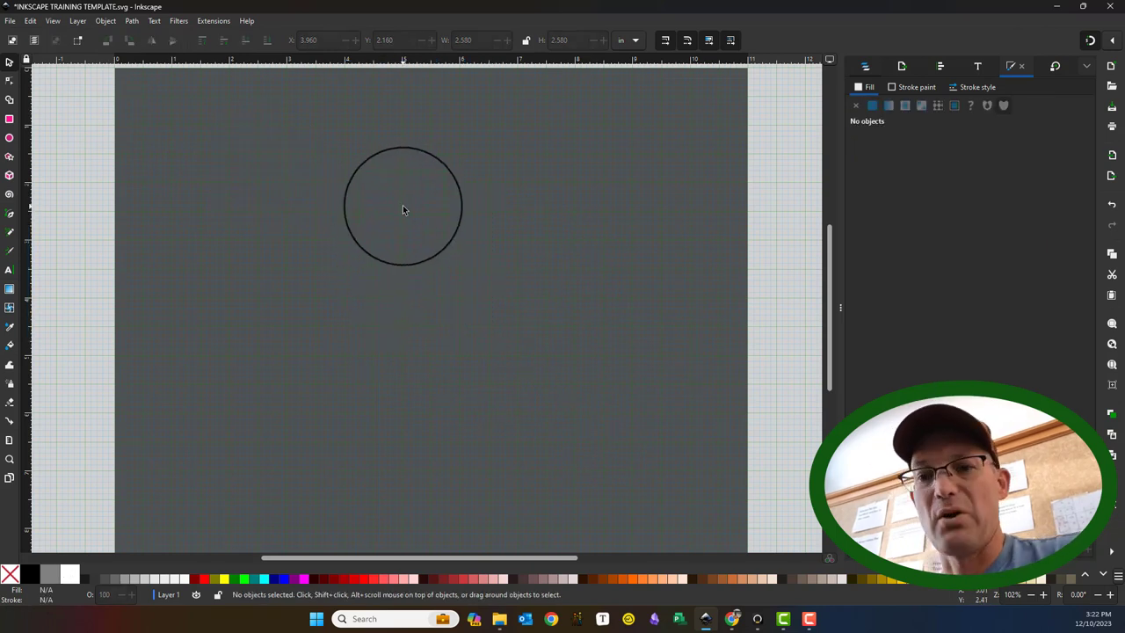
{"action": "left_click_drag", "start_coordinate": [404, 208], "coordinate": [197, 181]}
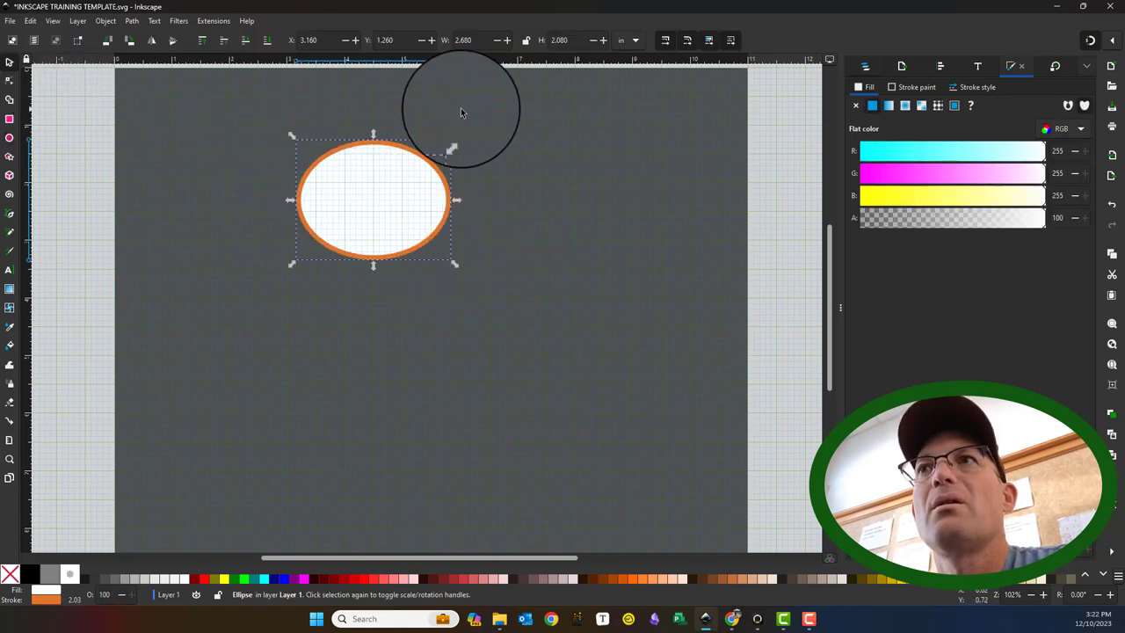
{"action": "key", "text": "Delete"}
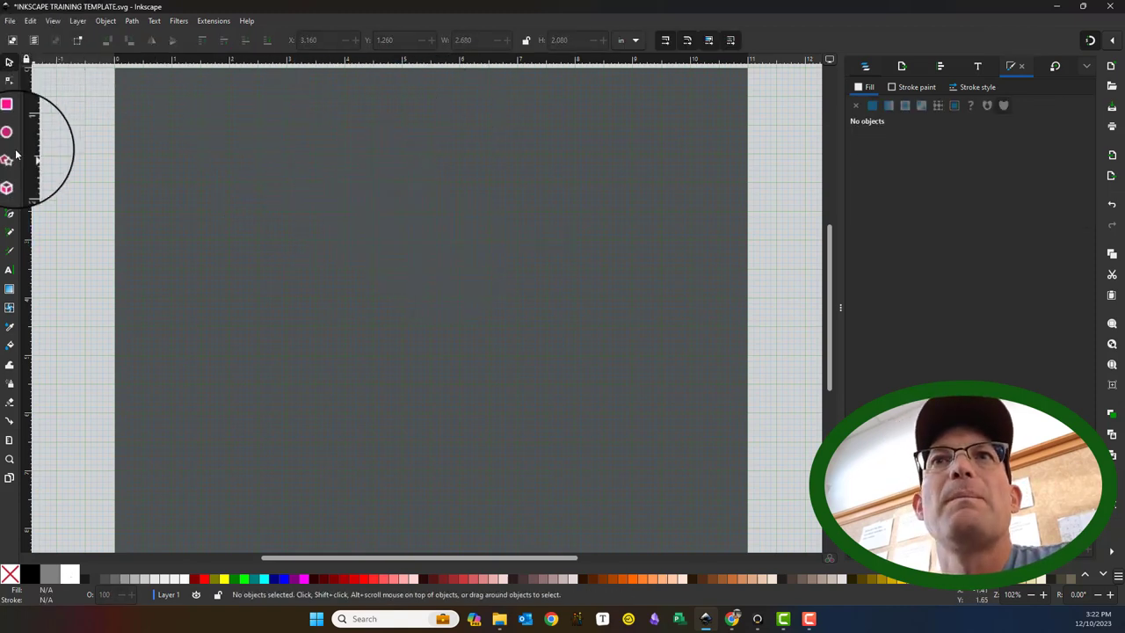
Switch to the Ellipse tool, change the arc end angle, and draw an orange half-circle arc
{"action": "left_click", "coordinate": [9, 137]}
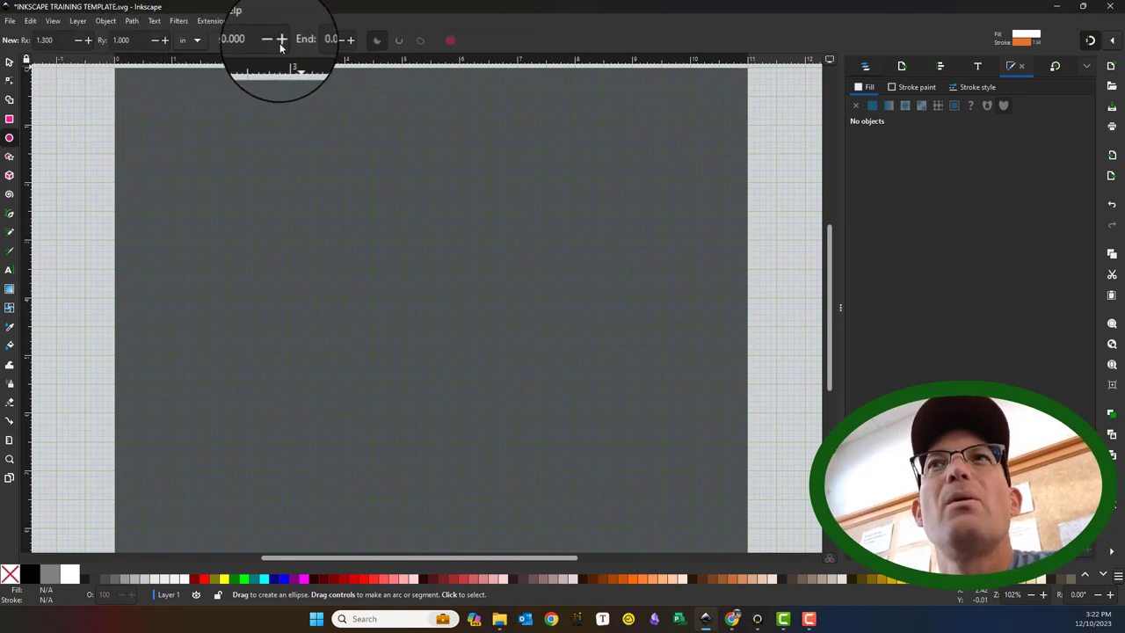
{"action": "left_click", "coordinate": [330, 40]}
{"action": "type", "text": "231.000"}
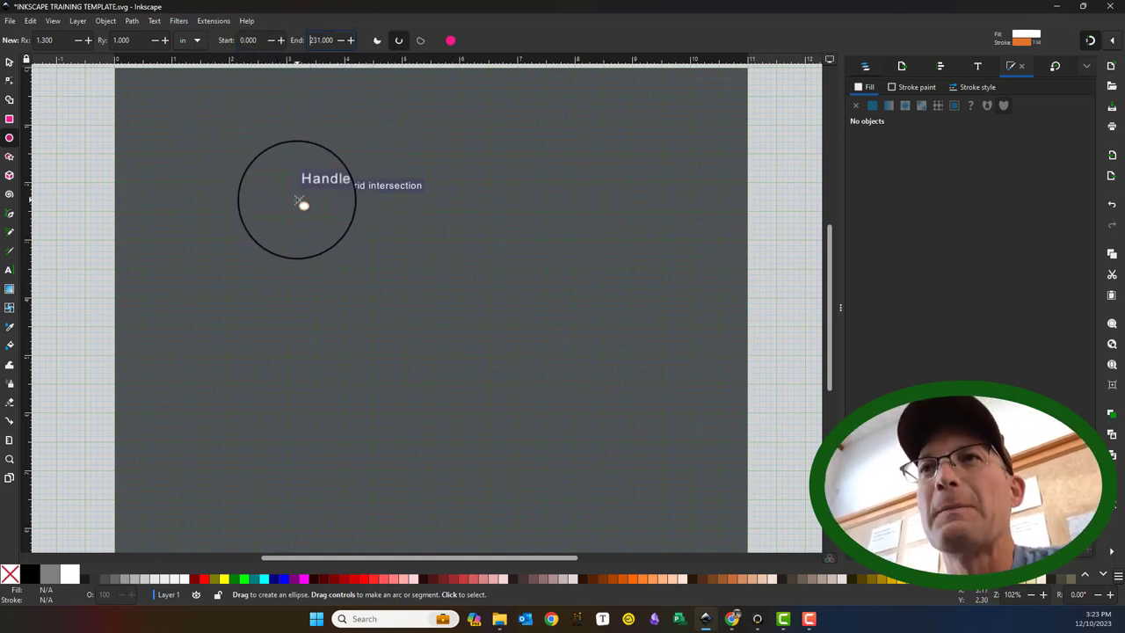
{"action": "left_click_drag", "start_coordinate": [302, 204], "coordinate": [501, 334]}
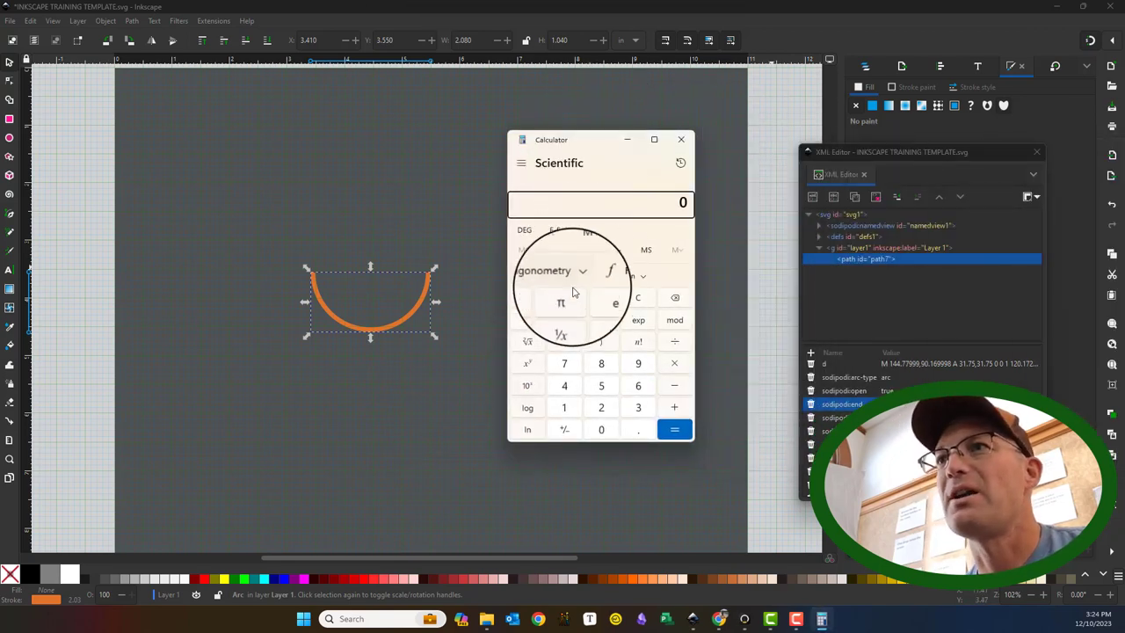
Open the Trigonometry function list in the scientific calculator
{"action": "left_click", "coordinate": [559, 303]}
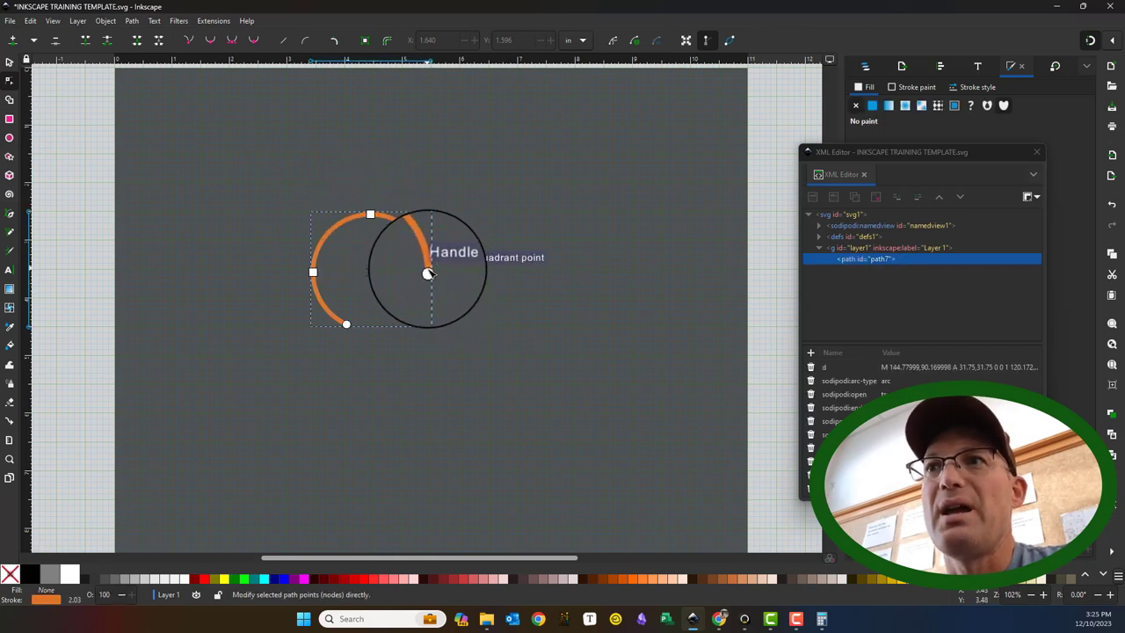
Enlarge the arc into a nearly full circle and close its end into a pie slice
{"action": "left_click_drag", "start_coordinate": [429, 274], "coordinate": [359, 320]}
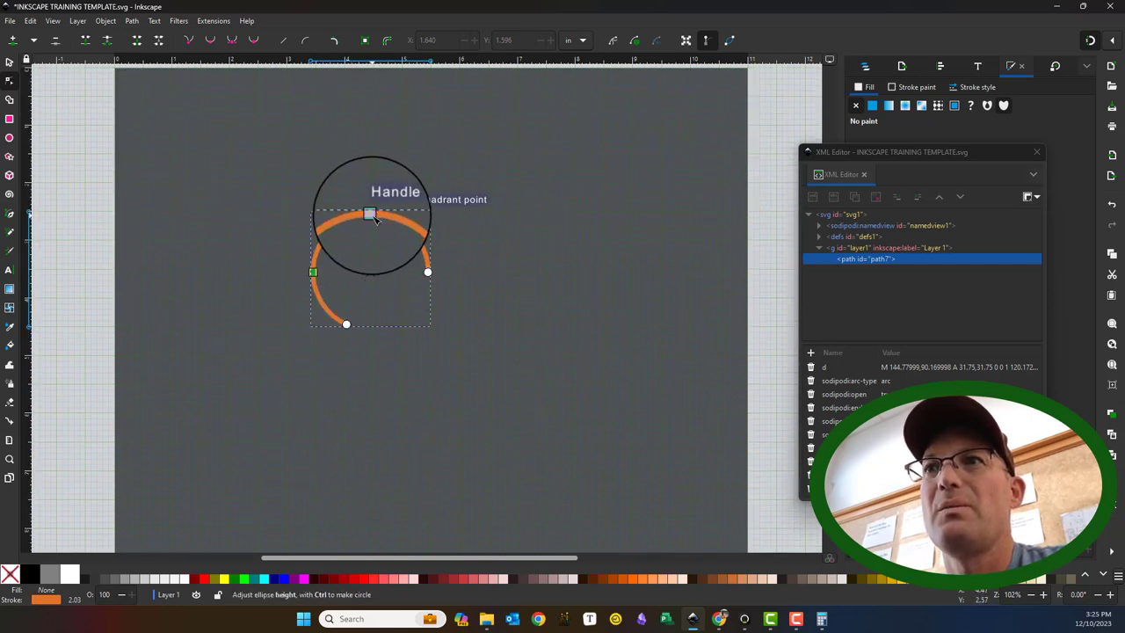
{"action": "left_click_drag", "start_coordinate": [369, 214], "coordinate": [313, 273]}
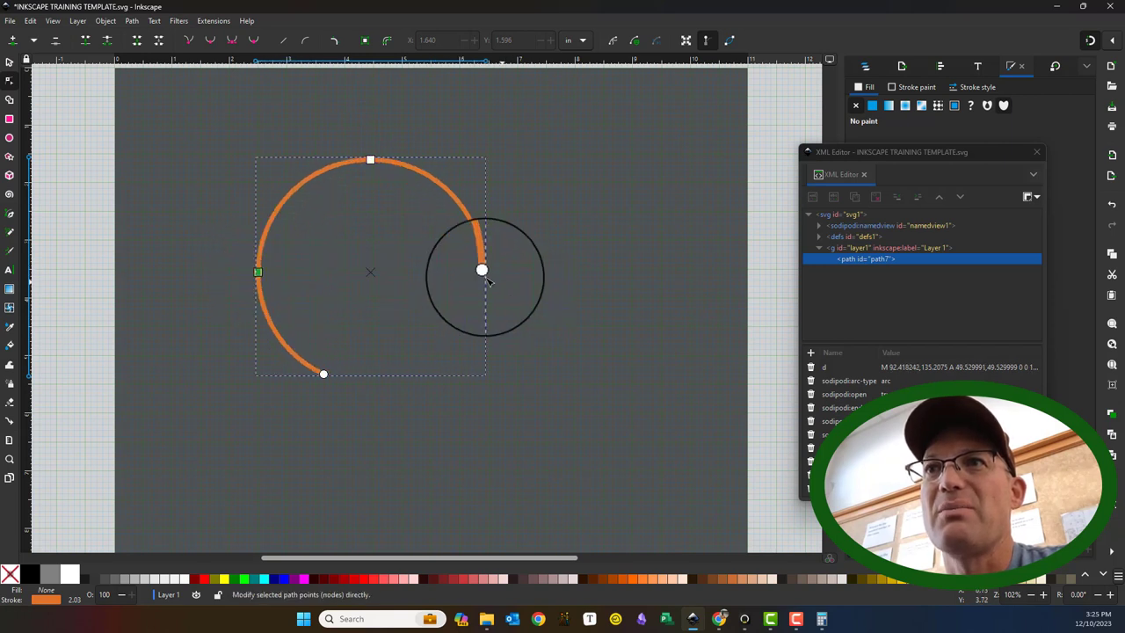
{"action": "left_click_drag", "start_coordinate": [482, 271], "coordinate": [464, 383]}
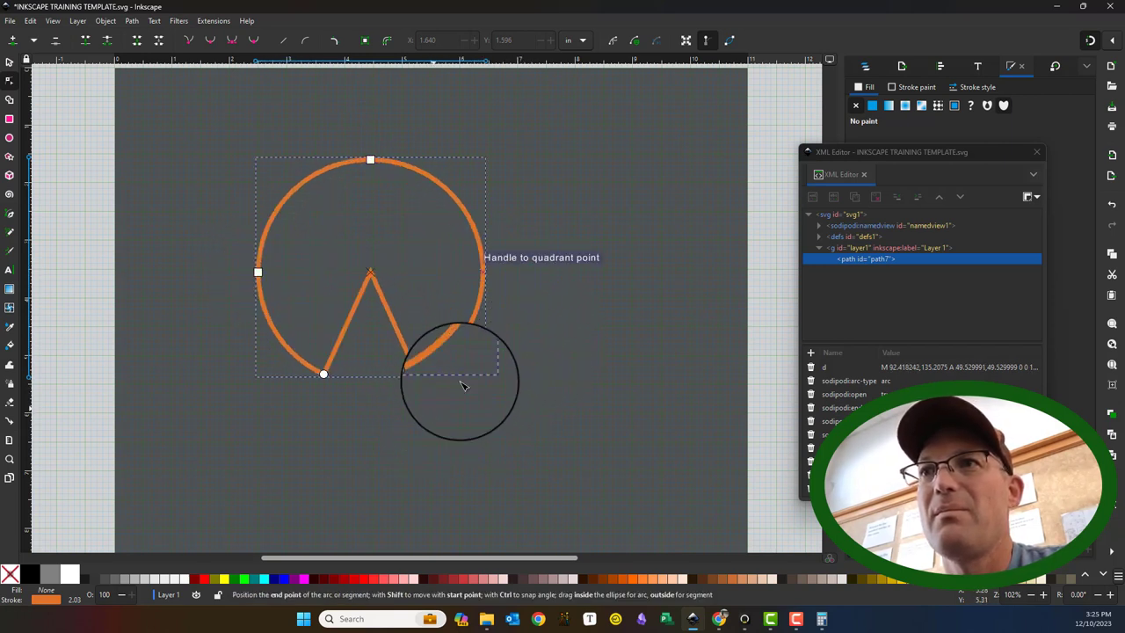
{"action": "left_click_drag", "start_coordinate": [464, 383], "coordinate": [460, 341]}
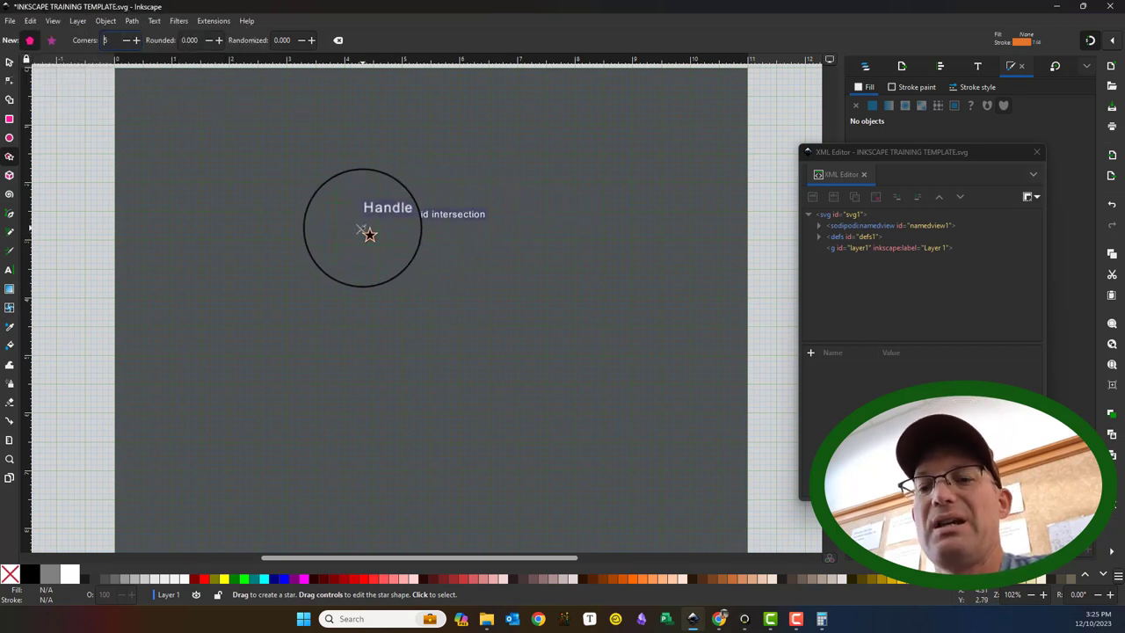
Draw an orange five-sided polygon, rotating and sizing it as it is dragged out
{"action": "left_click_drag", "start_coordinate": [365, 229], "coordinate": [439, 273]}
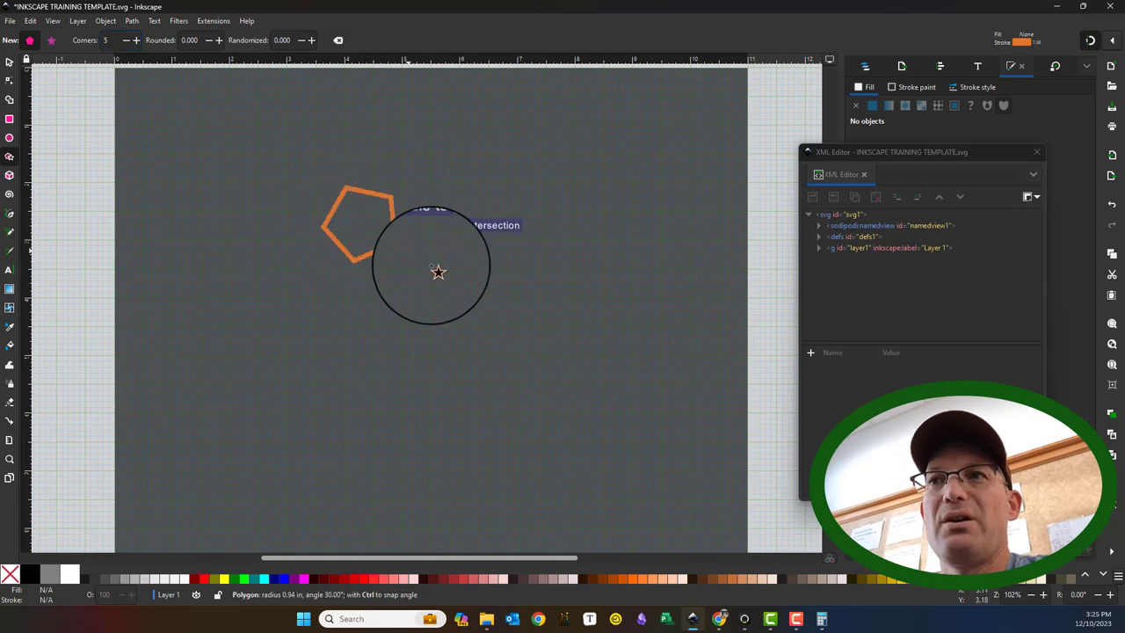
{"action": "left_click_drag", "start_coordinate": [439, 271], "coordinate": [408, 222]}
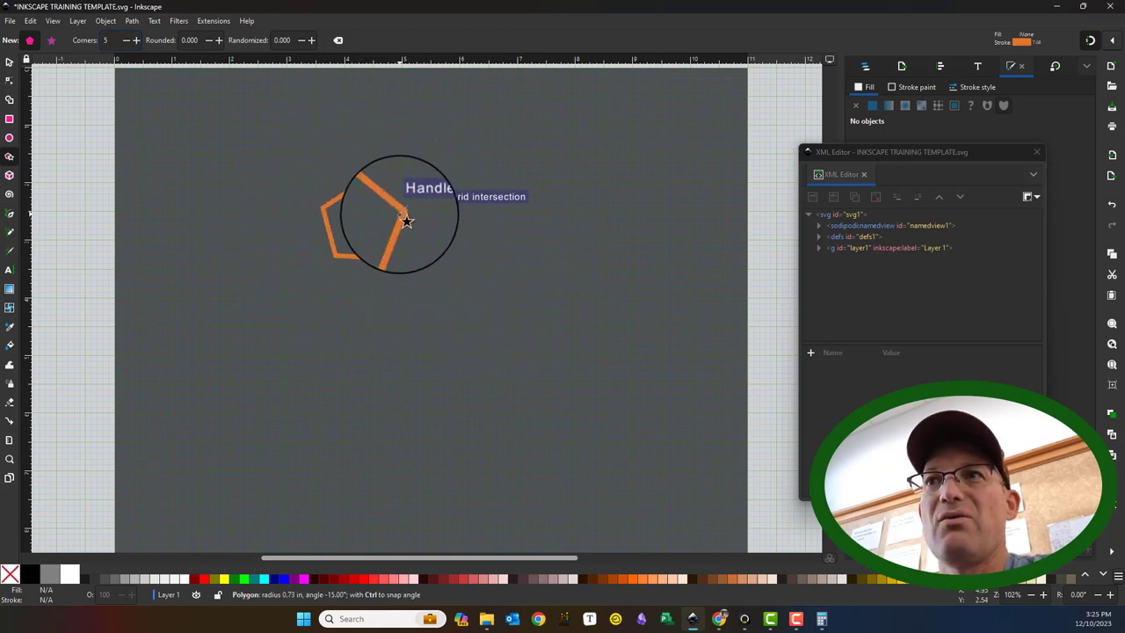
{"action": "left_click_drag", "start_coordinate": [408, 220], "coordinate": [422, 215]}
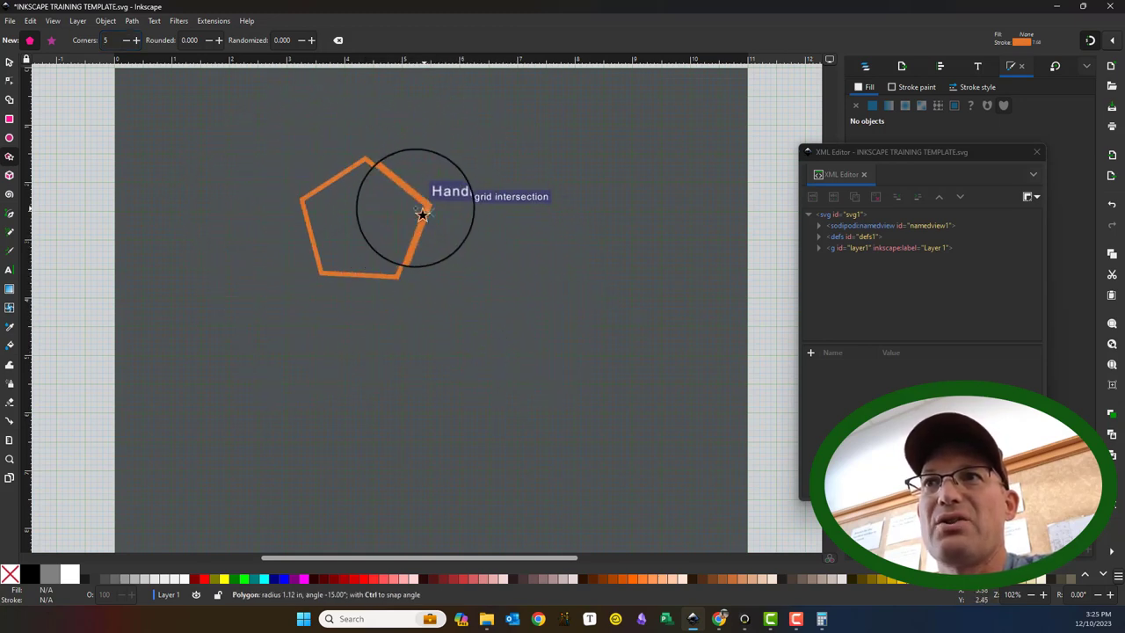
{"action": "left_click_drag", "start_coordinate": [422, 215], "coordinate": [499, 376]}
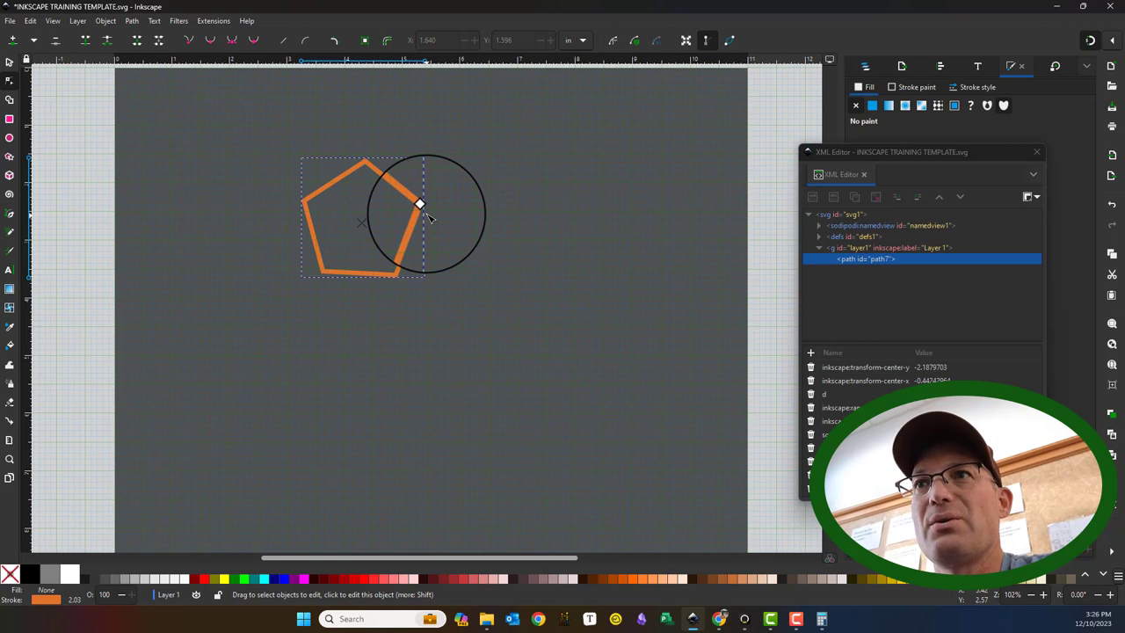
Reshape the pentagon by pulling one corner node out to the left
{"action": "left_click_drag", "start_coordinate": [420, 203], "coordinate": [527, 196]}
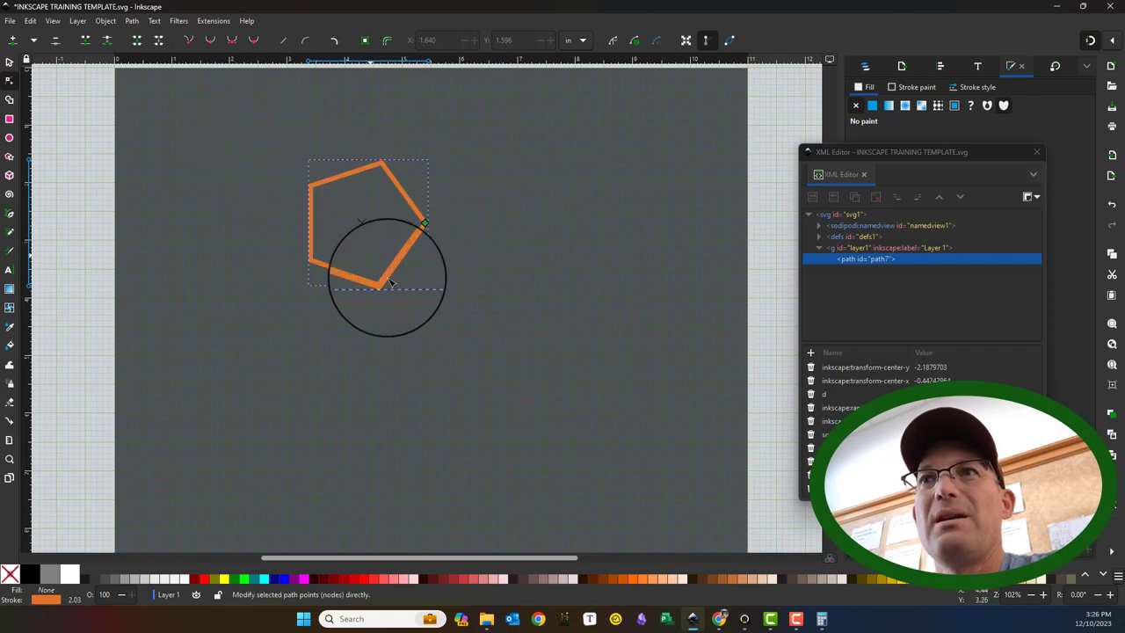
{"action": "left_click", "coordinate": [105, 21]}
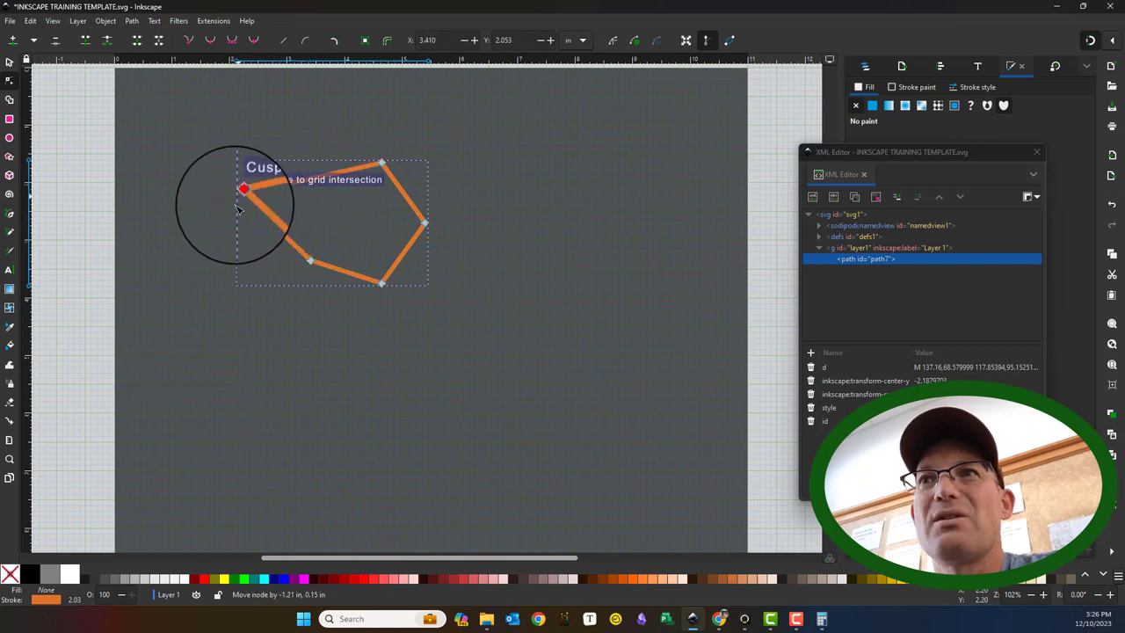
{"action": "left_click_drag", "start_coordinate": [244, 190], "coordinate": [292, 186]}
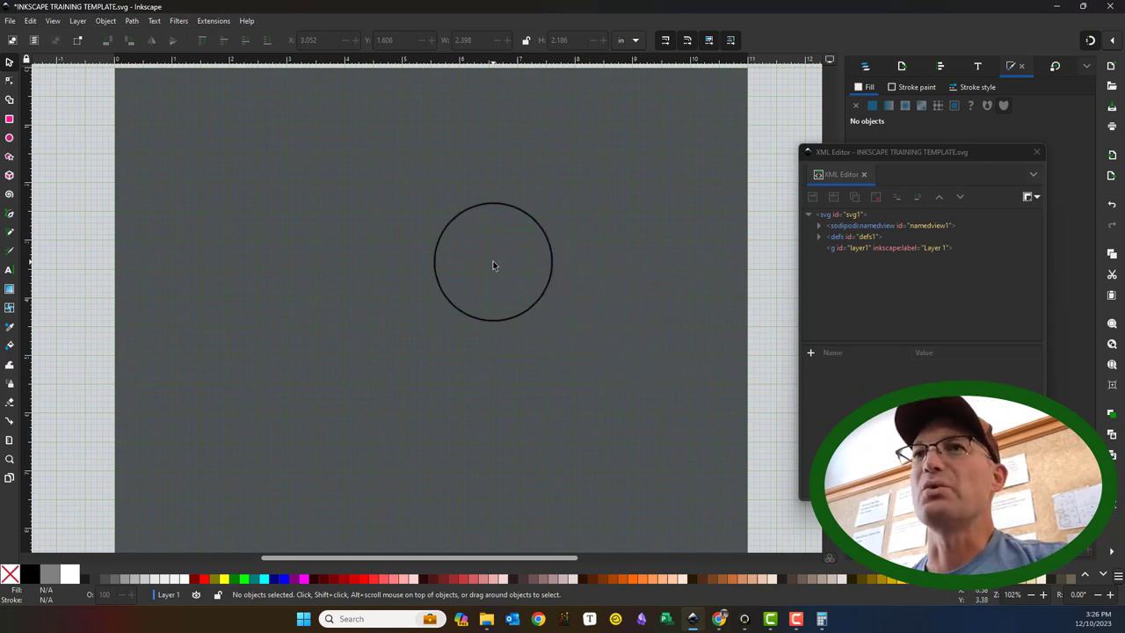
Clear the pentagon from the page and switch to the Pencil freehand tool
{"action": "left_click_drag", "start_coordinate": [492, 264], "coordinate": [158, 290]}
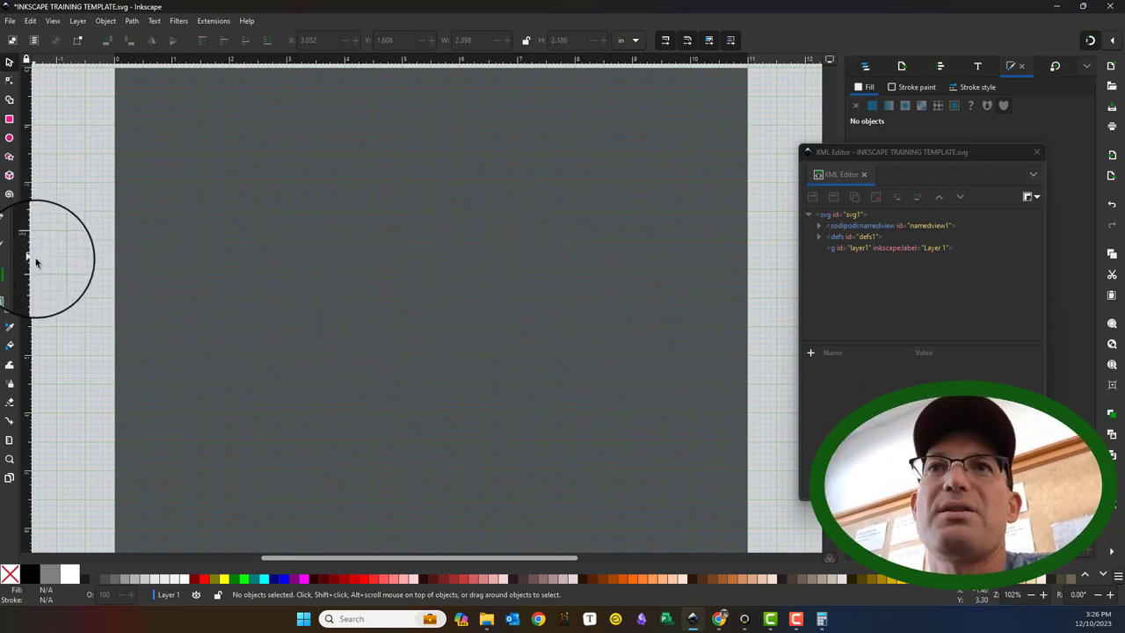
{"action": "mouse_move", "coordinate": [11, 217]}
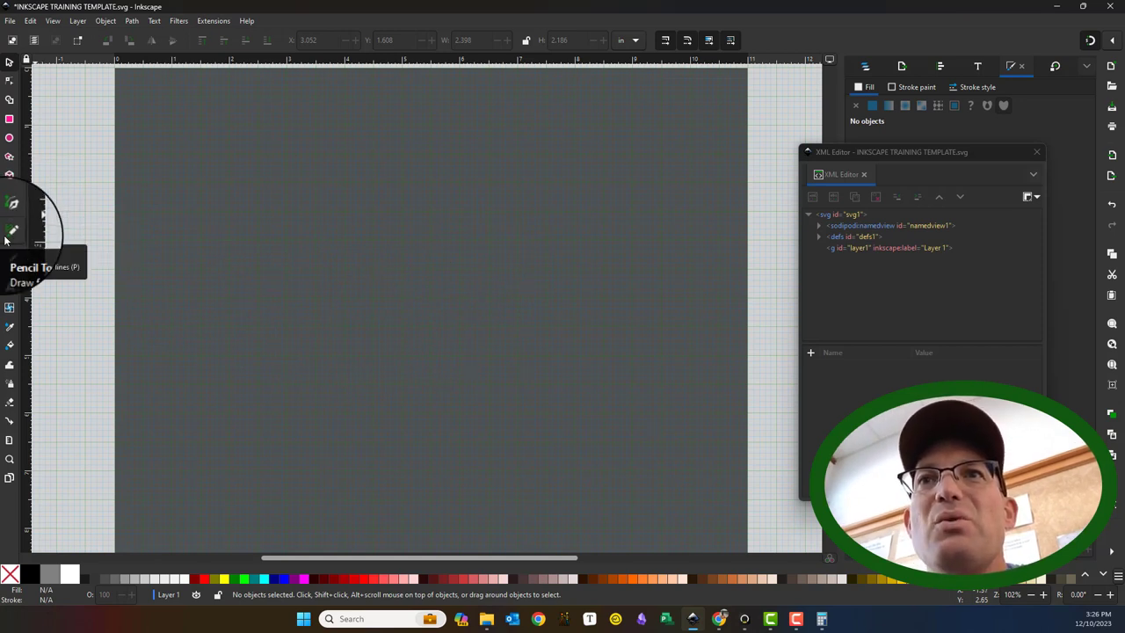
{"action": "mouse_move", "coordinate": [10, 253]}
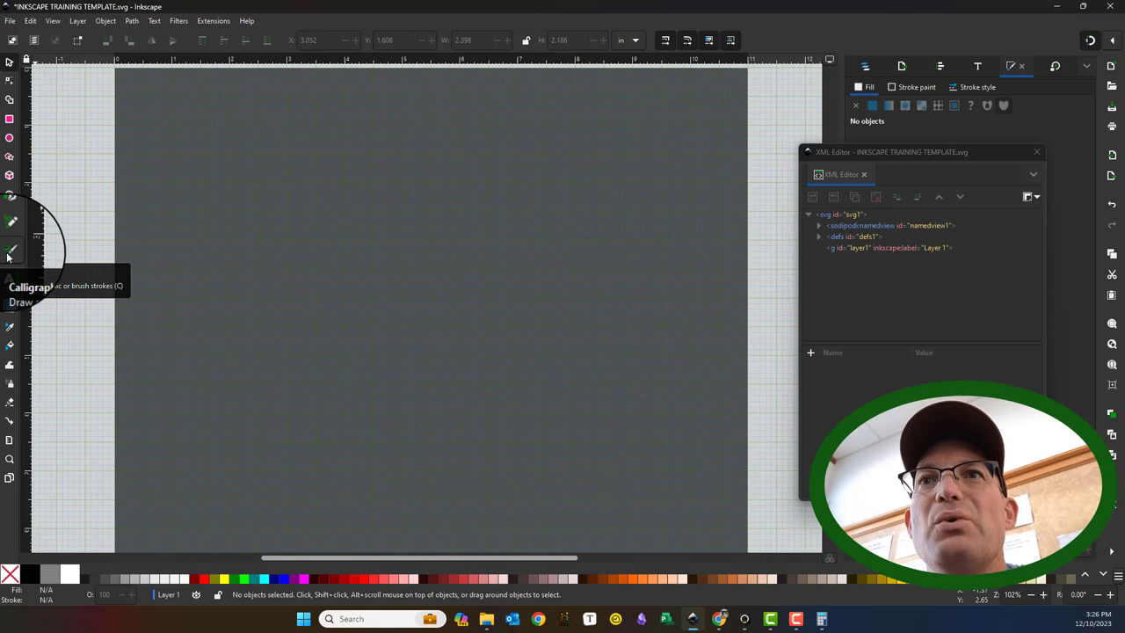
{"action": "left_click", "coordinate": [11, 222]}
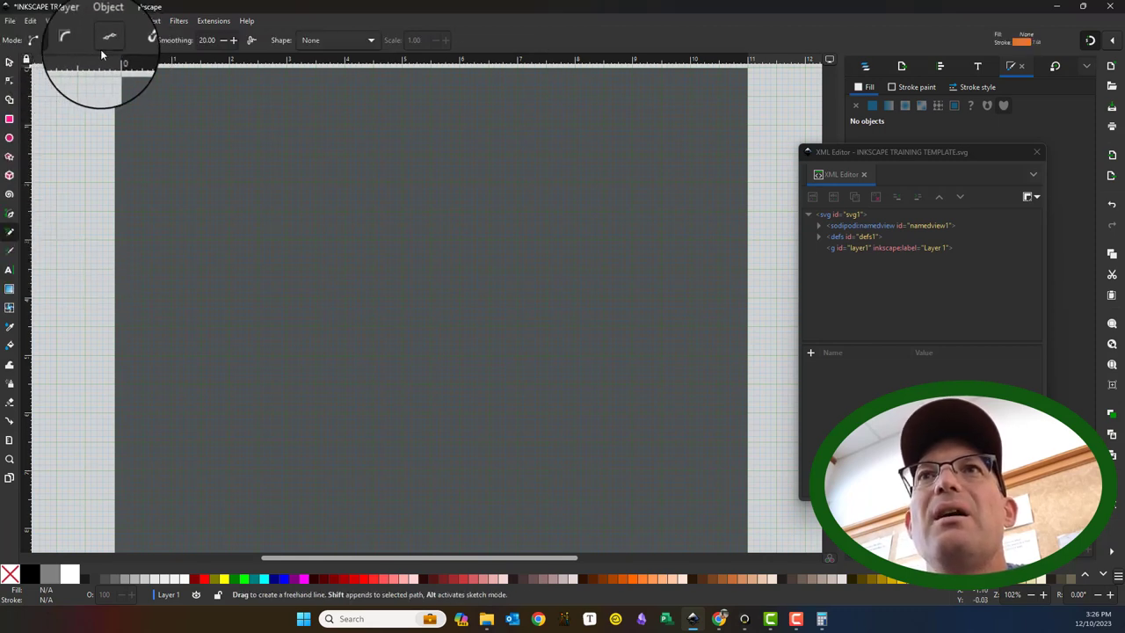
Draw a long orange freehand squiggle and reshape its upper end with the Node tool
{"action": "left_click_drag", "start_coordinate": [237, 119], "coordinate": [426, 315]}
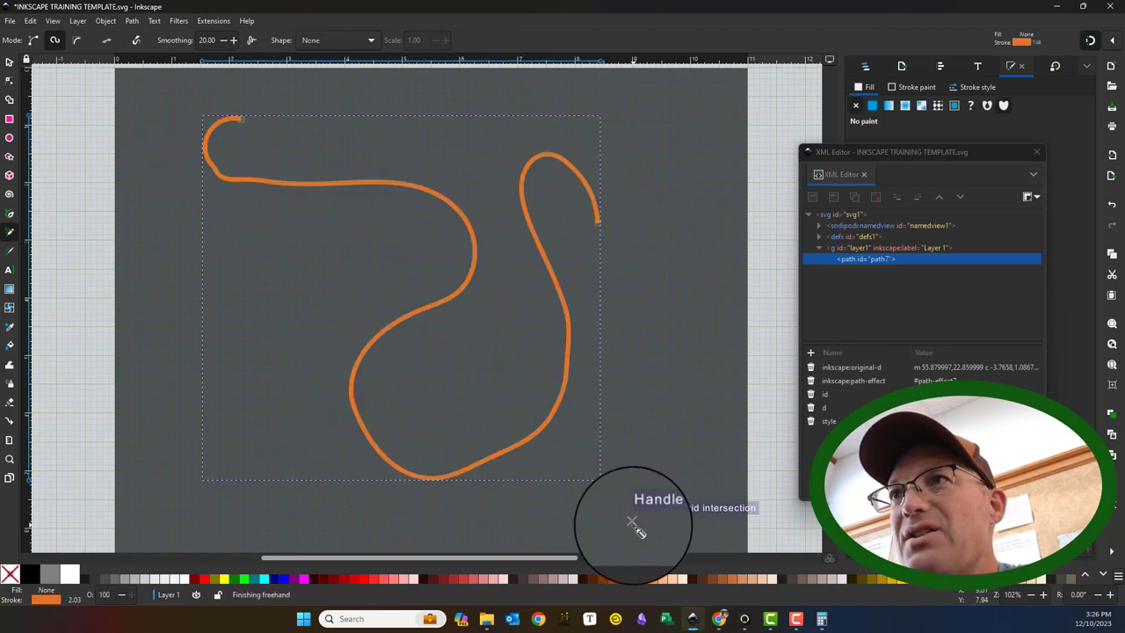
{"action": "left_click", "coordinate": [11, 79]}
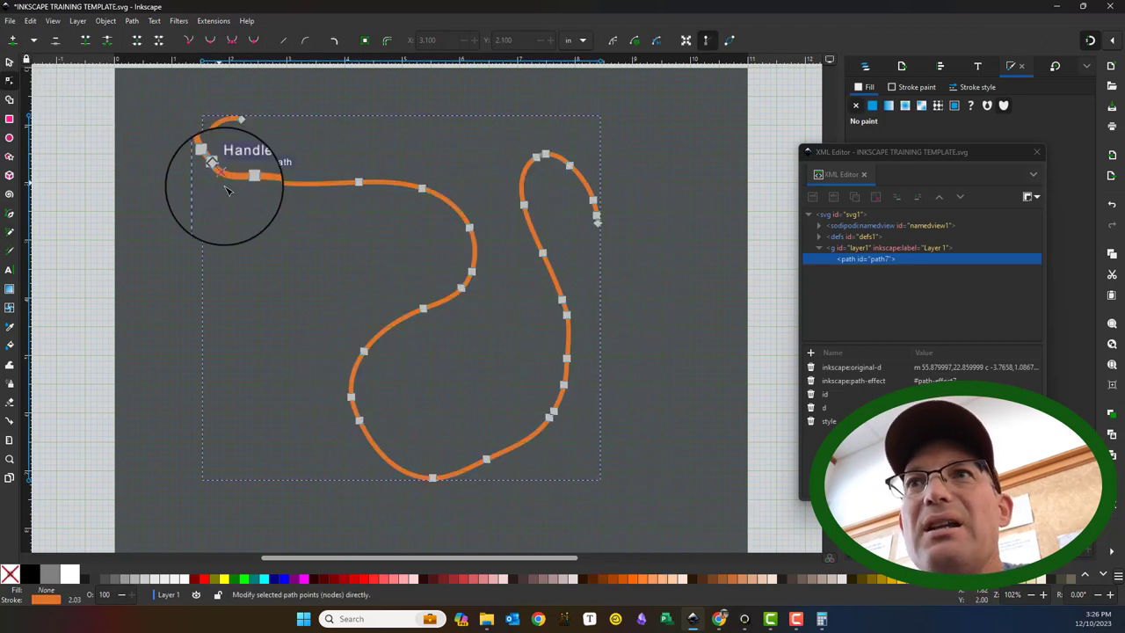
{"action": "left_click_drag", "start_coordinate": [214, 167], "coordinate": [255, 179]}
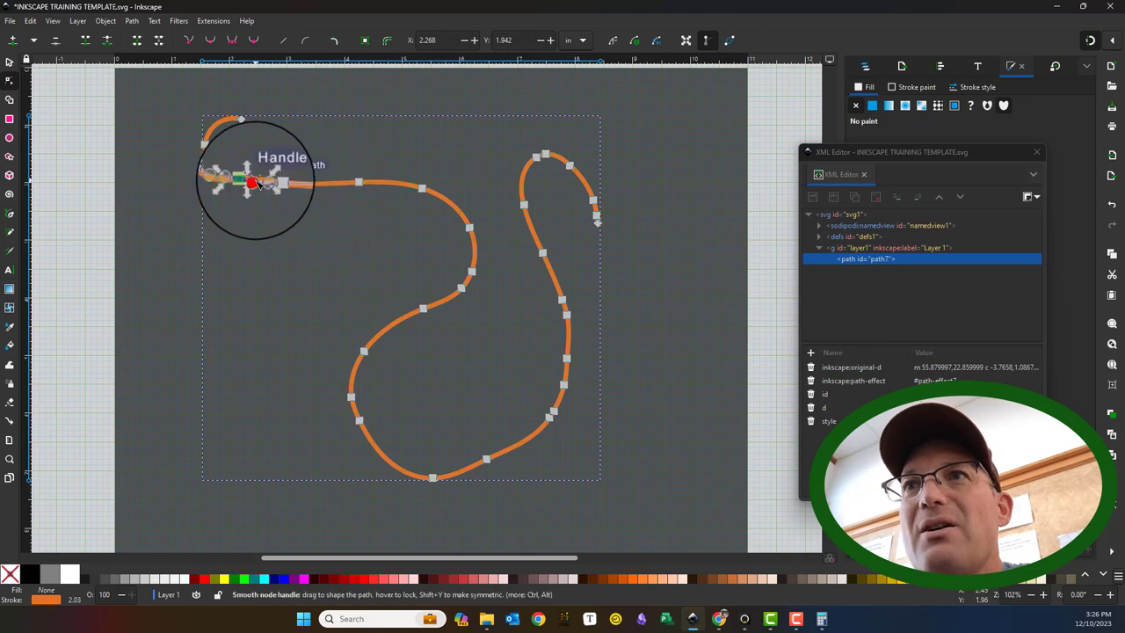
{"action": "left_click_drag", "start_coordinate": [267, 180], "coordinate": [285, 255]}
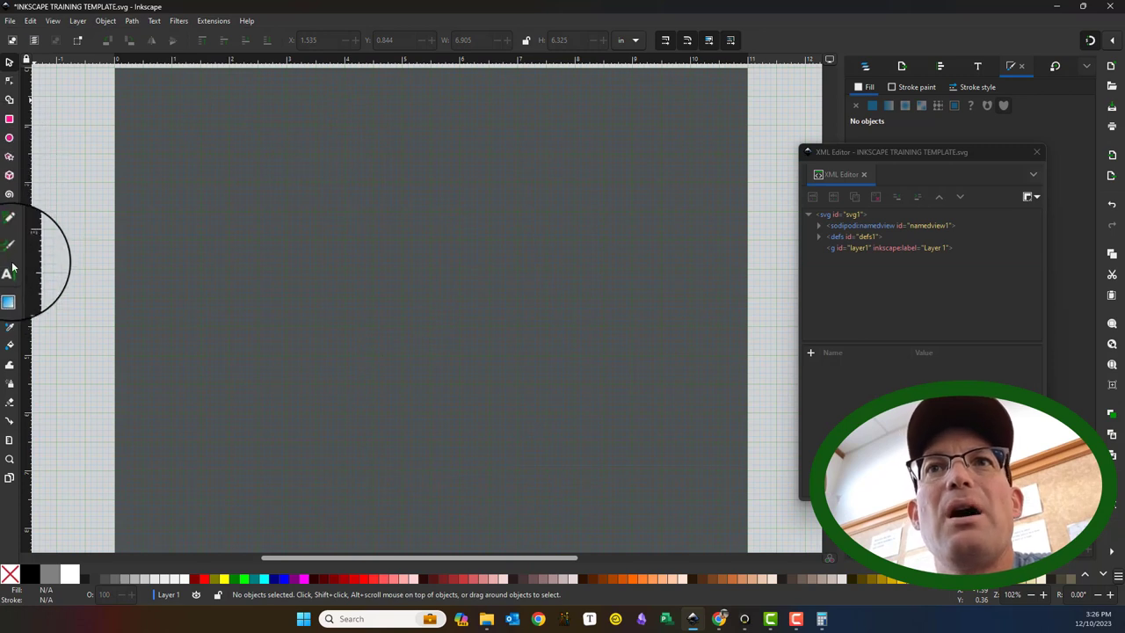
Return to the Pencil tool and sketch a test freehand stroke across the page
{"action": "left_click", "coordinate": [10, 229]}
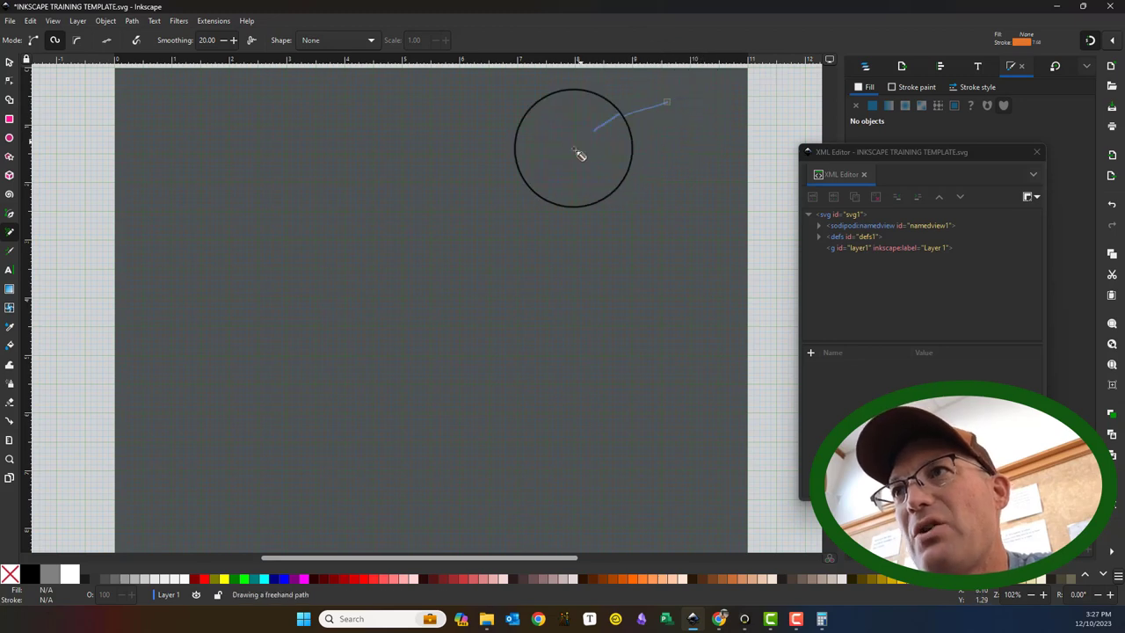
{"action": "left_click_drag", "start_coordinate": [577, 154], "coordinate": [237, 273]}
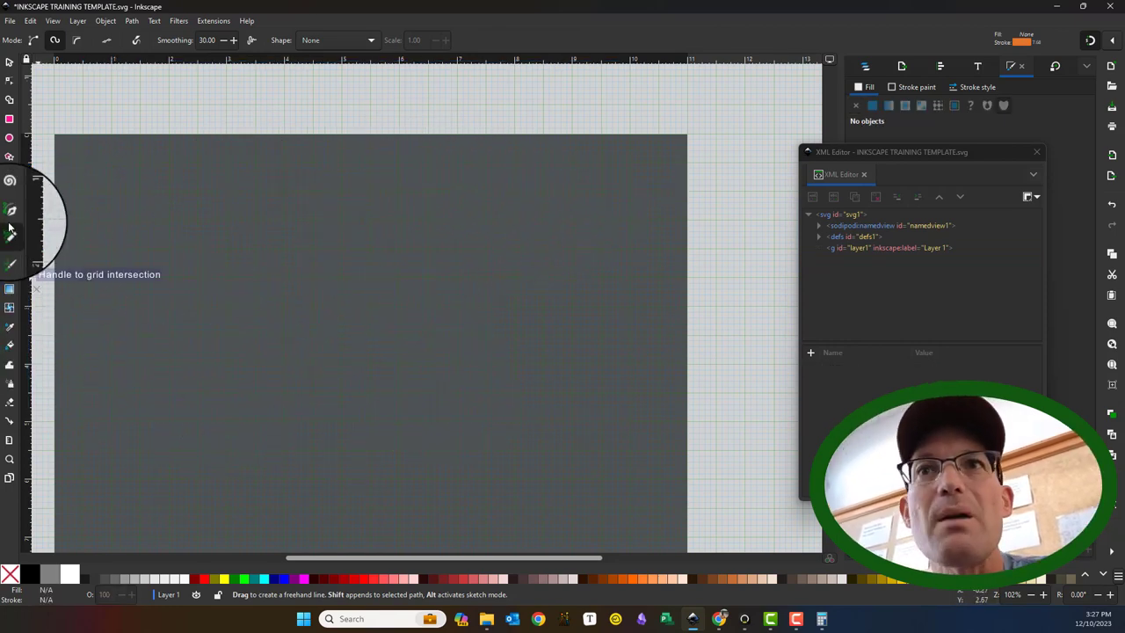
With the Pen tool in straight-segment mode, trace a blocky right-angled outline
{"action": "left_click", "coordinate": [10, 215]}
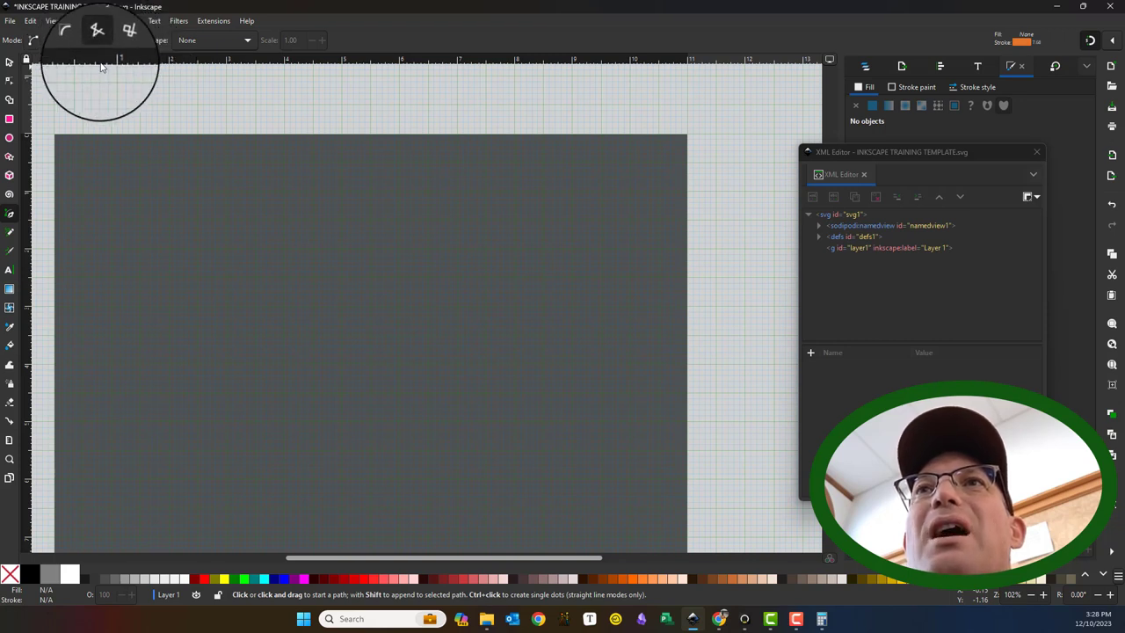
{"action": "left_click_drag", "start_coordinate": [130, 197], "coordinate": [419, 363]}
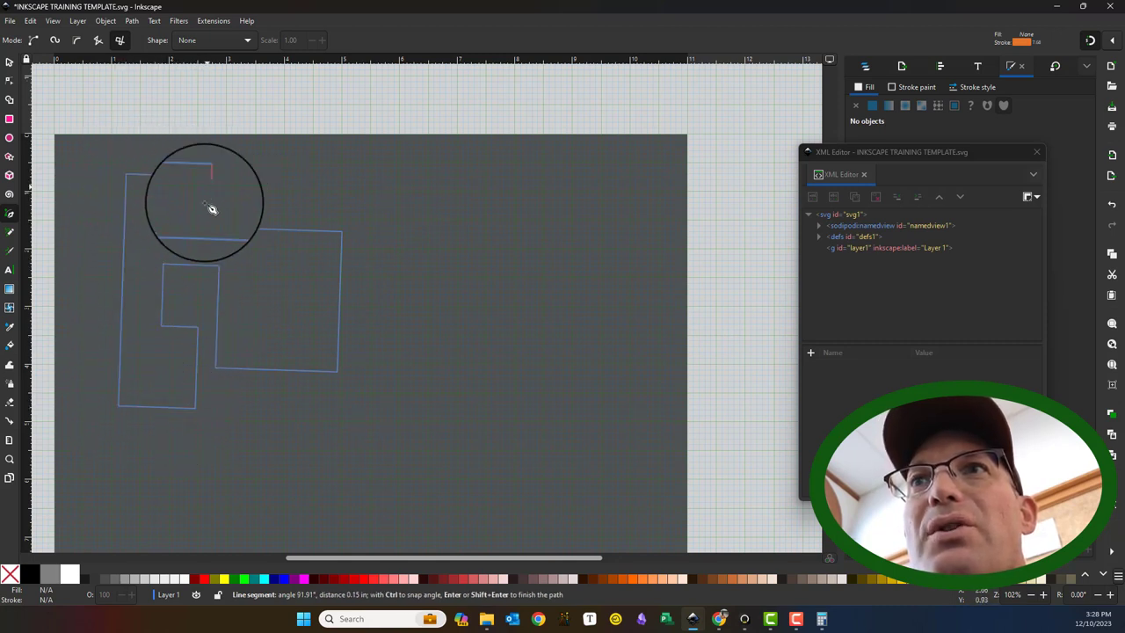
{"action": "mouse_move", "coordinate": [172, 225]}
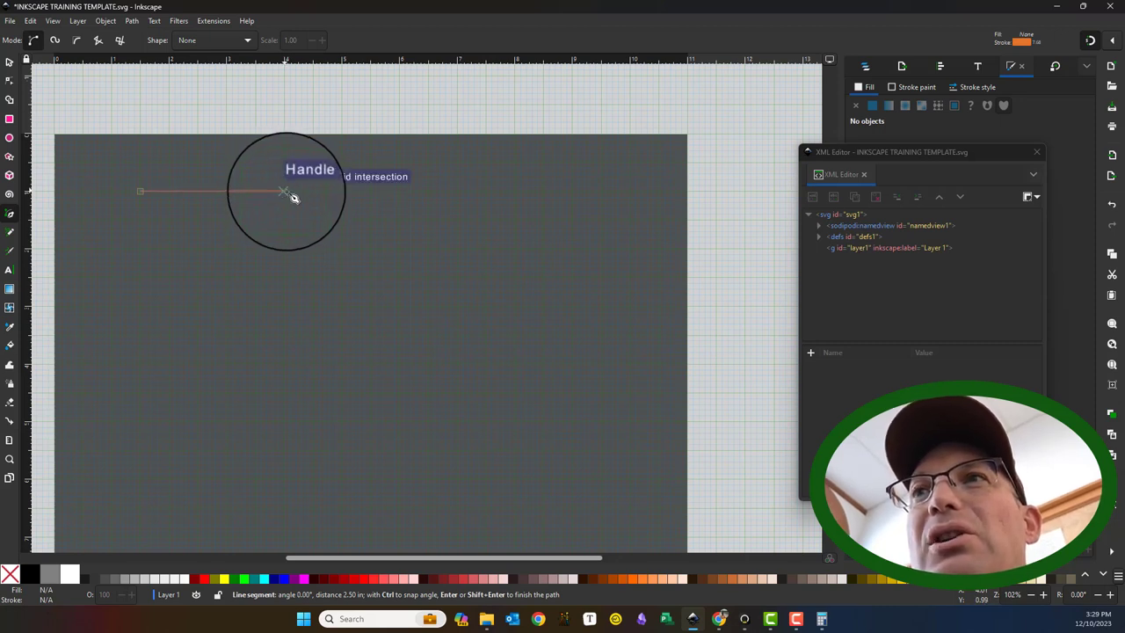
Draw curved Bezier segments and finish a closed orange hook-shaped path
{"action": "left_click_drag", "start_coordinate": [283, 190], "coordinate": [358, 222]}
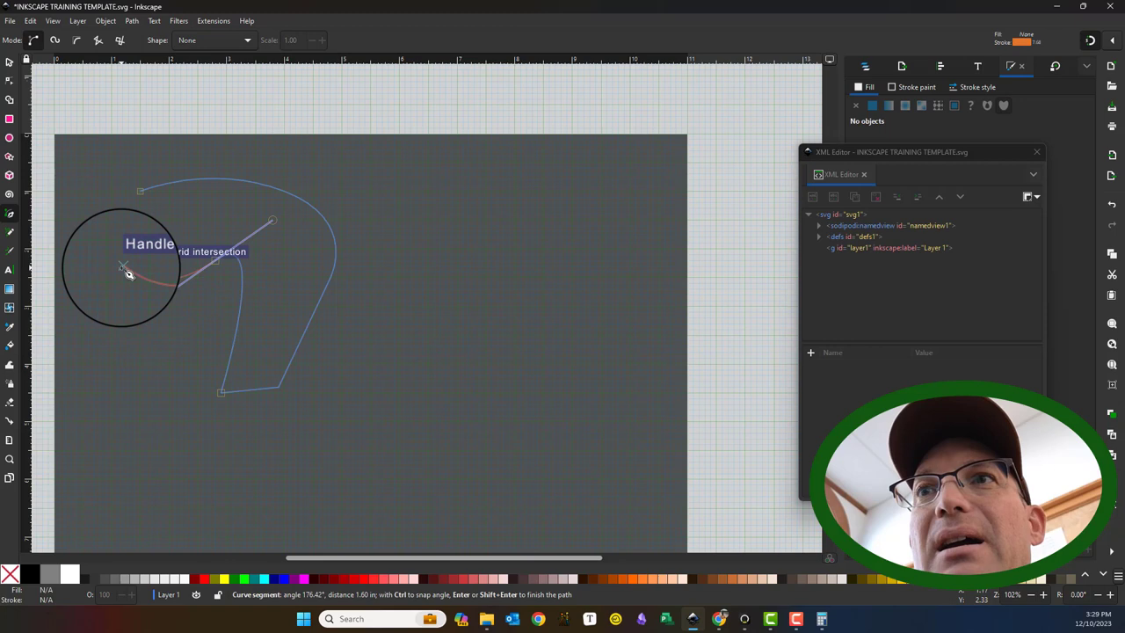
{"action": "key", "text": "Return"}
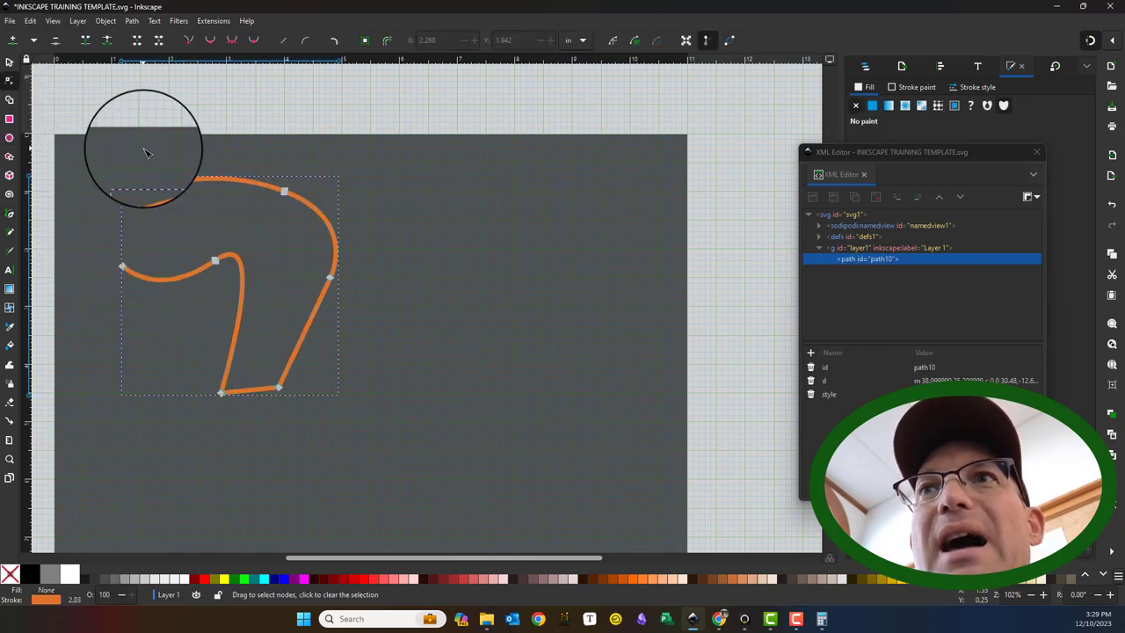
Drag the hook's nodes and handles to bend its upper right, right side and inner curl
{"action": "left_click_drag", "start_coordinate": [147, 154], "coordinate": [358, 218]}
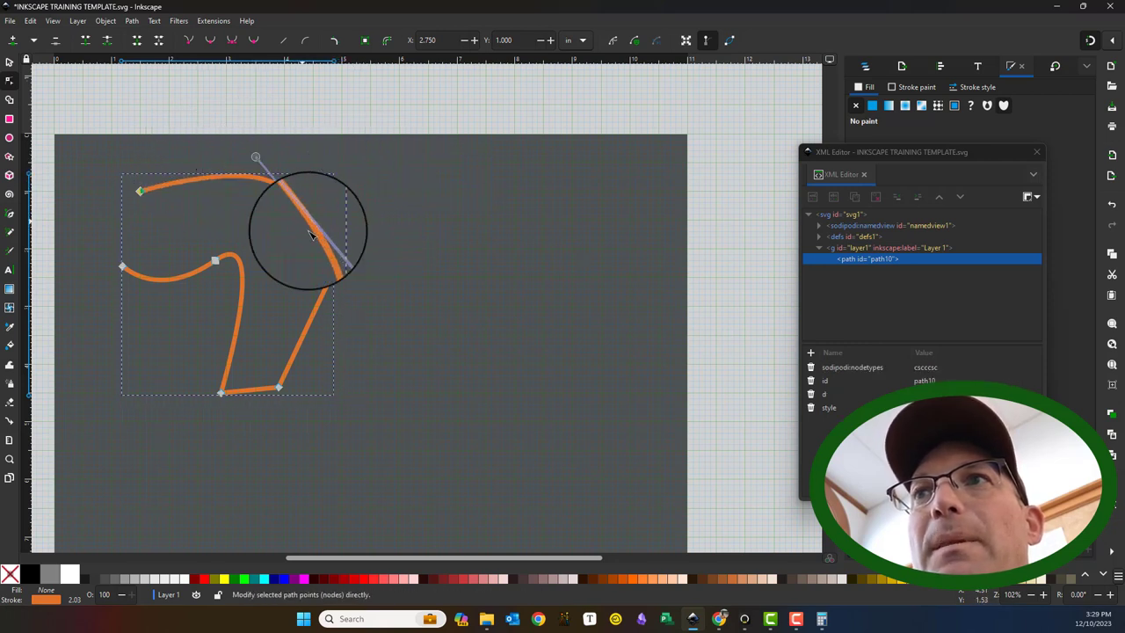
{"action": "left_click_drag", "start_coordinate": [308, 232], "coordinate": [334, 277]}
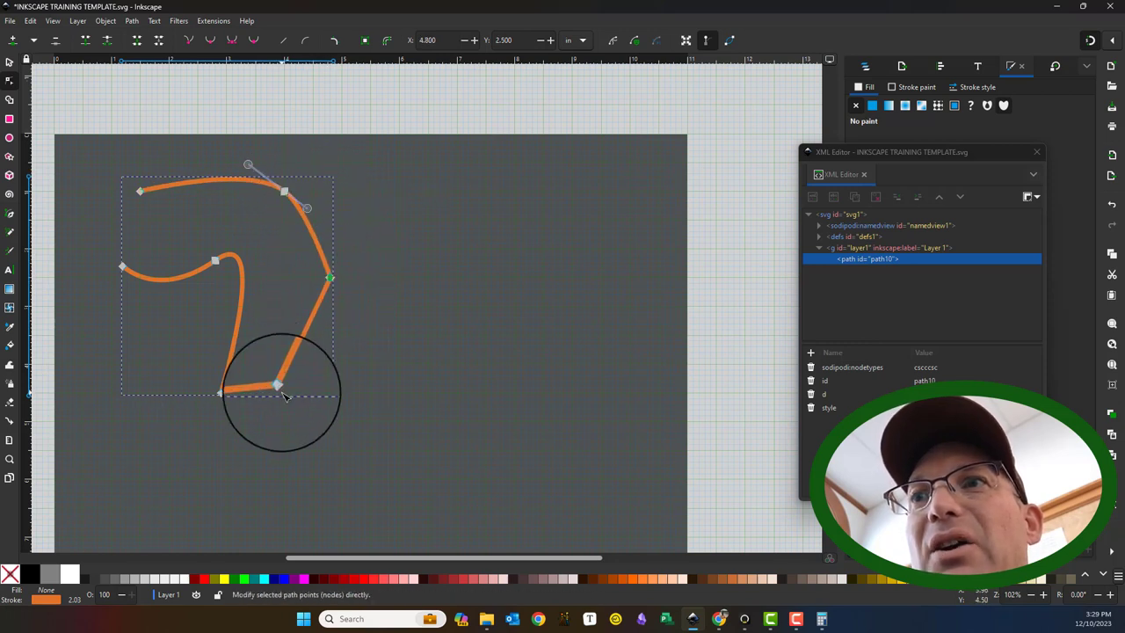
{"action": "left_click_drag", "start_coordinate": [283, 385], "coordinate": [355, 326]}
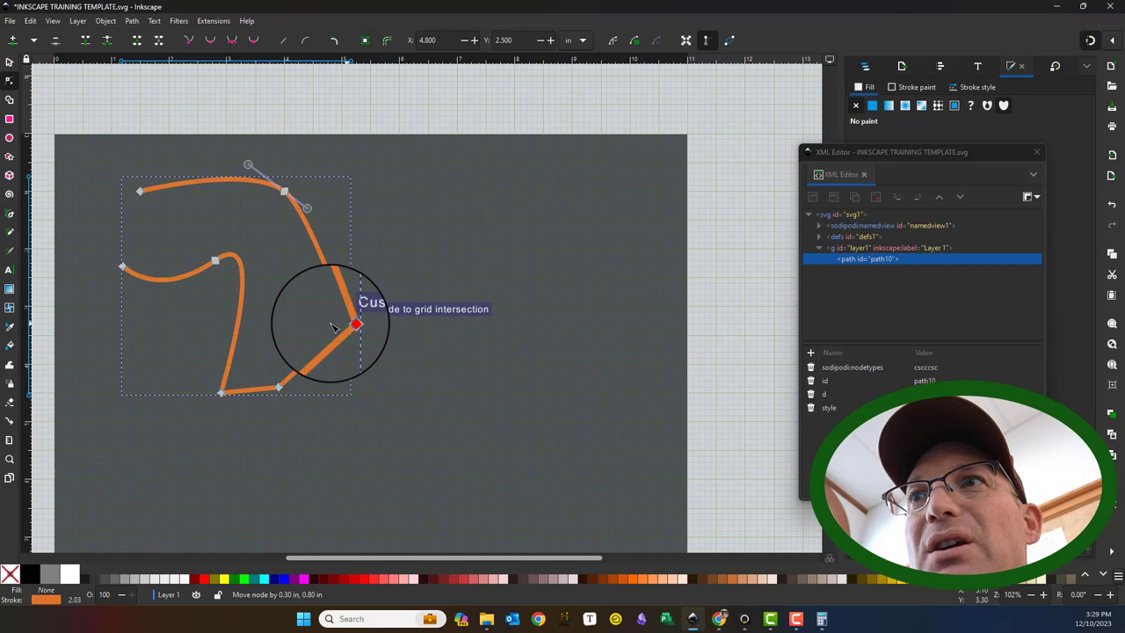
{"action": "left_click_drag", "start_coordinate": [355, 325], "coordinate": [213, 257]}
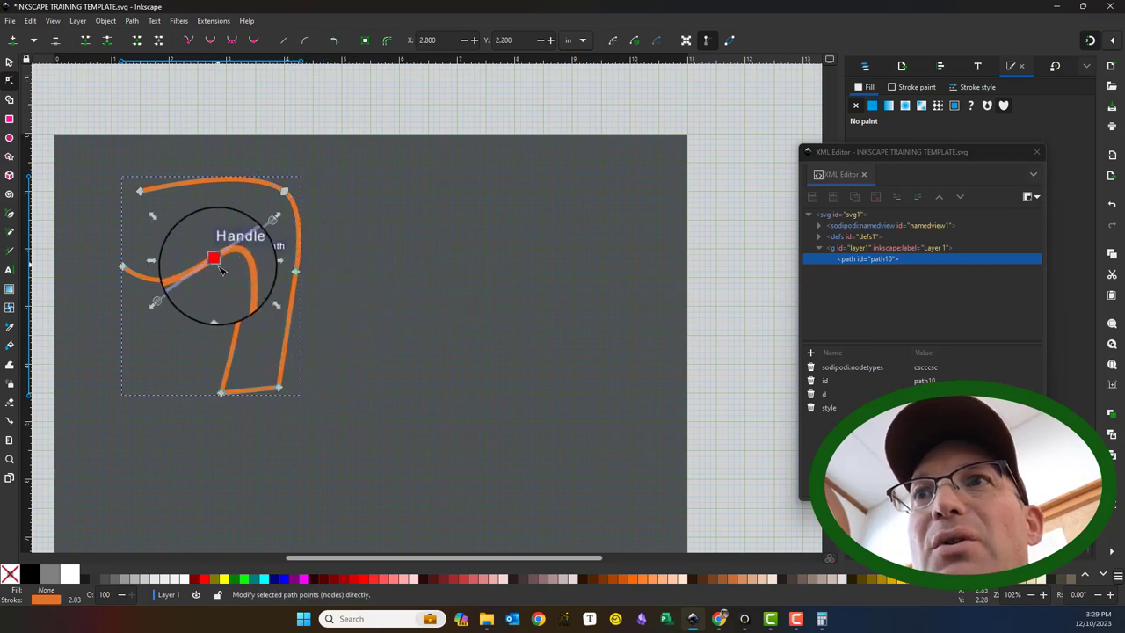
{"action": "left_click_drag", "start_coordinate": [212, 257], "coordinate": [196, 220]}
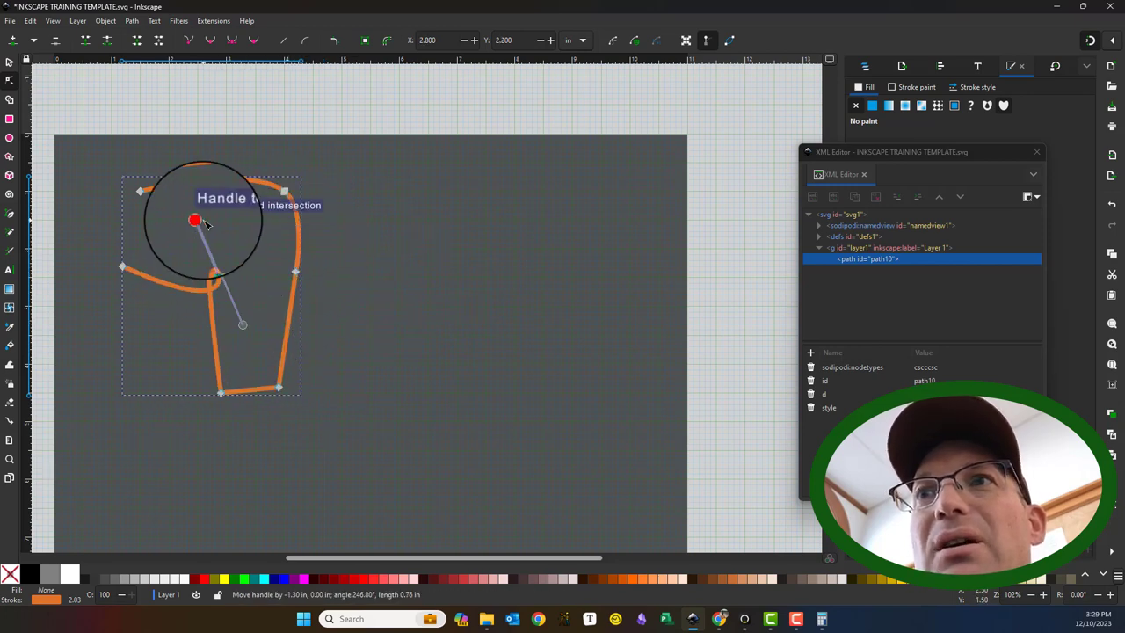
{"action": "left_click_drag", "start_coordinate": [195, 220], "coordinate": [260, 295]}
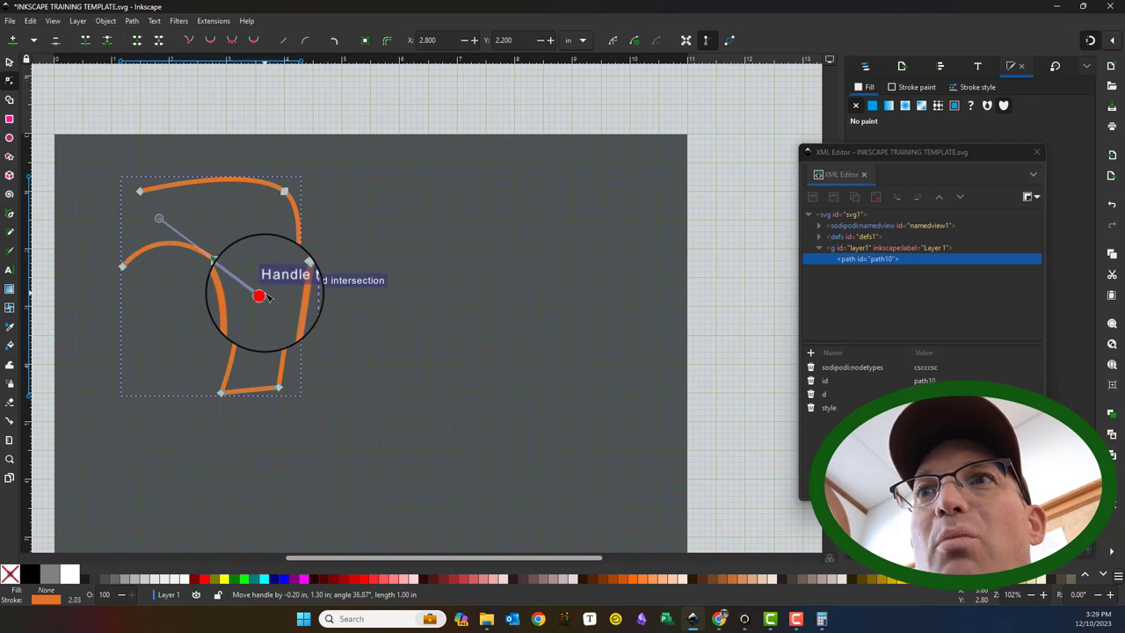
{"action": "left_click_drag", "start_coordinate": [260, 295], "coordinate": [192, 225]}
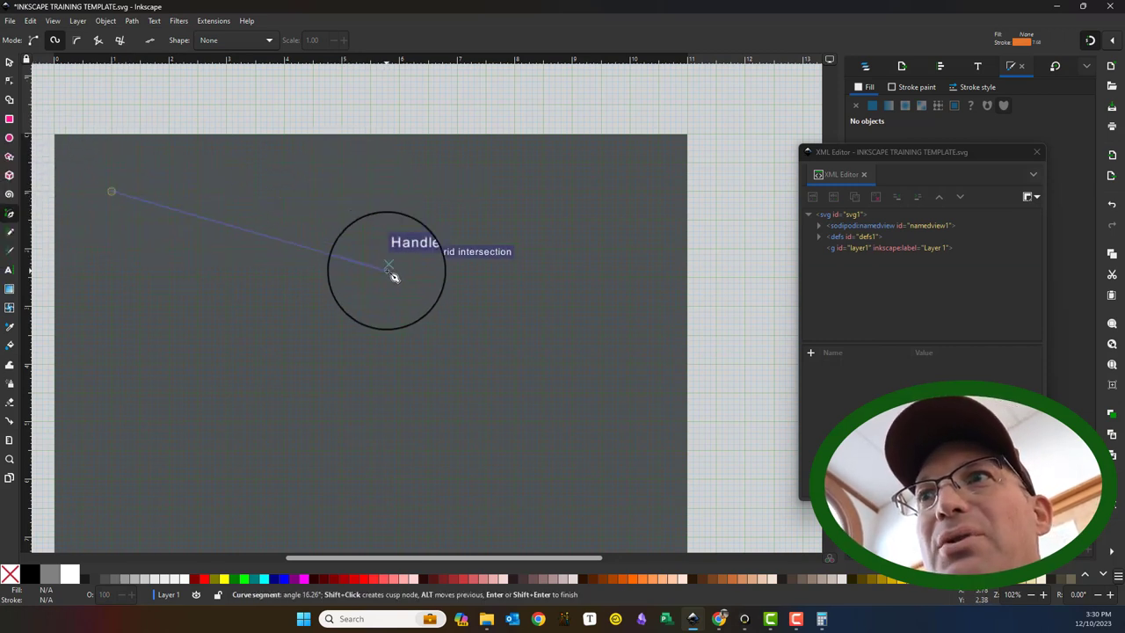
In Spiro mode, lay down points for a long wavy orange path across the page
{"action": "left_click_drag", "start_coordinate": [389, 263], "coordinate": [469, 281]}
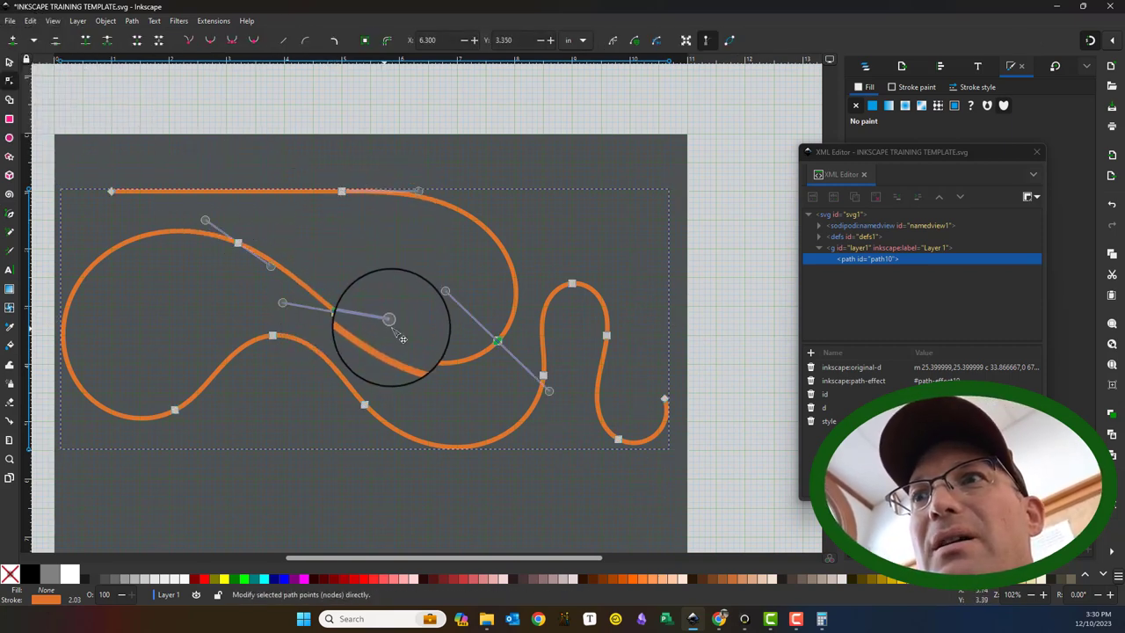
Reshape the wavy path's left loop by its spiro nodes, then delete the path
{"action": "left_click_drag", "start_coordinate": [390, 320], "coordinate": [283, 306]}
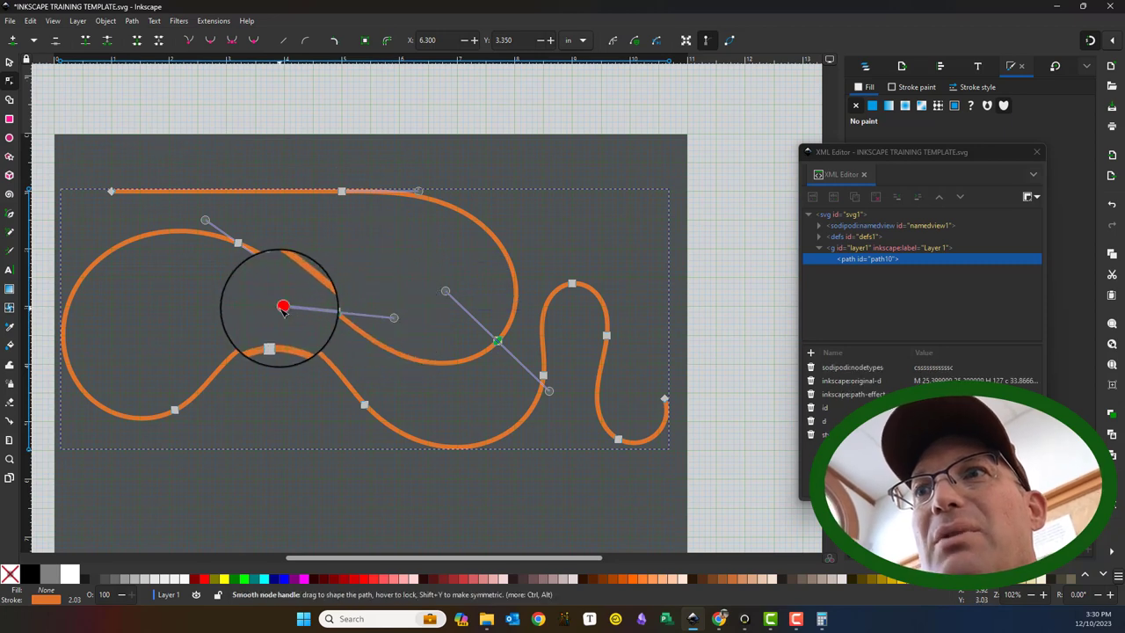
{"action": "left_click_drag", "start_coordinate": [283, 306], "coordinate": [239, 244]}
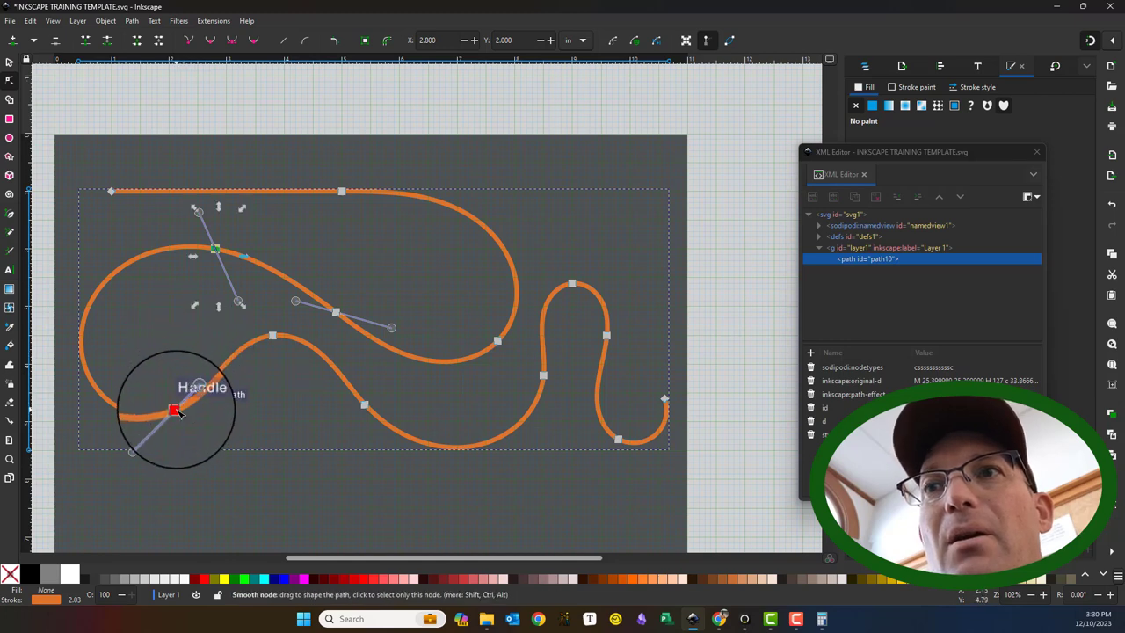
{"action": "left_click_drag", "start_coordinate": [172, 411], "coordinate": [204, 340]}
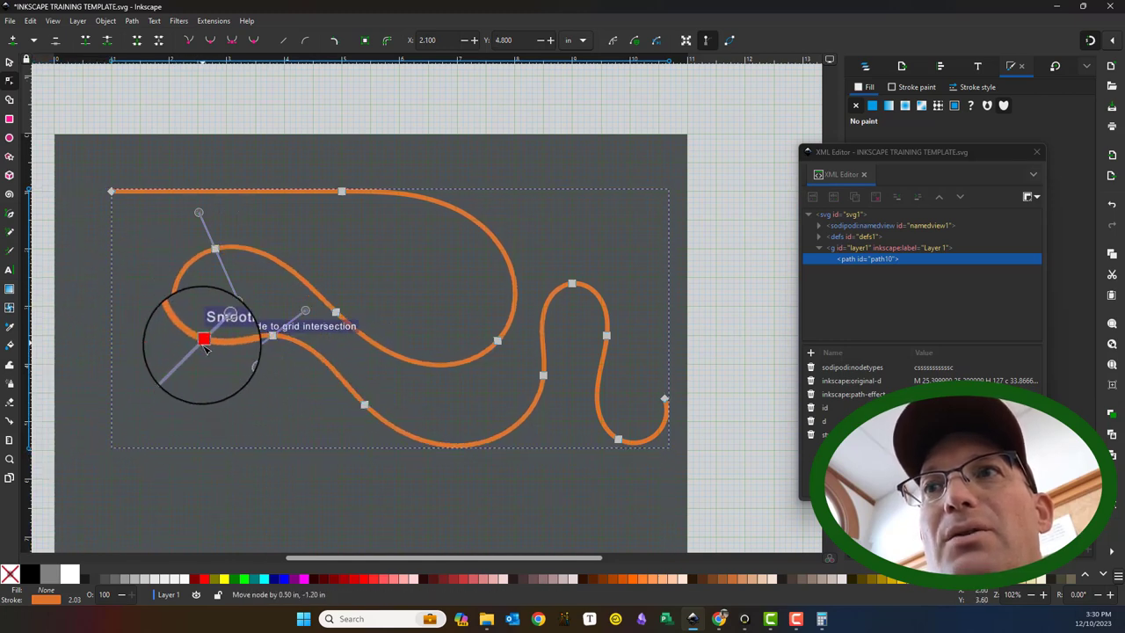
{"action": "left_click_drag", "start_coordinate": [204, 337], "coordinate": [215, 401]}
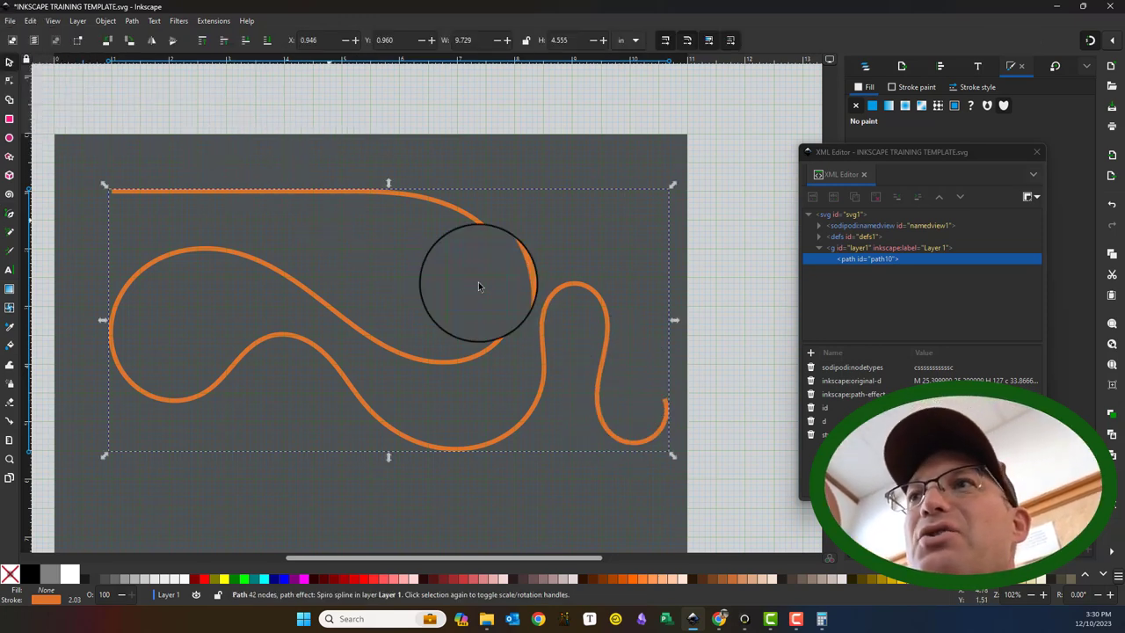
{"action": "key", "text": "Delete"}
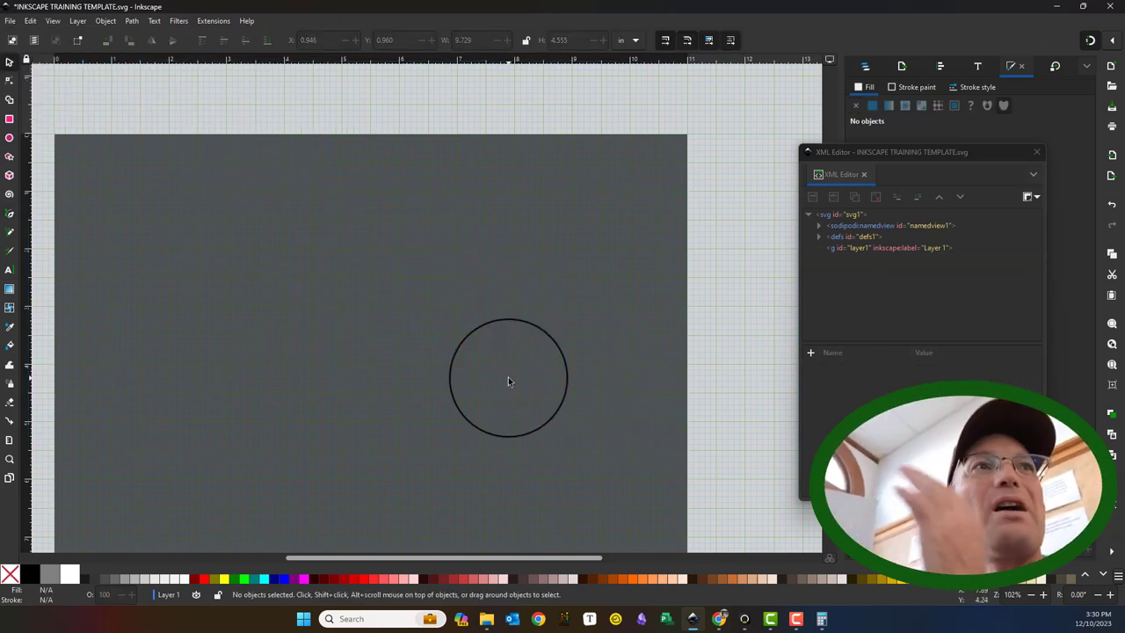